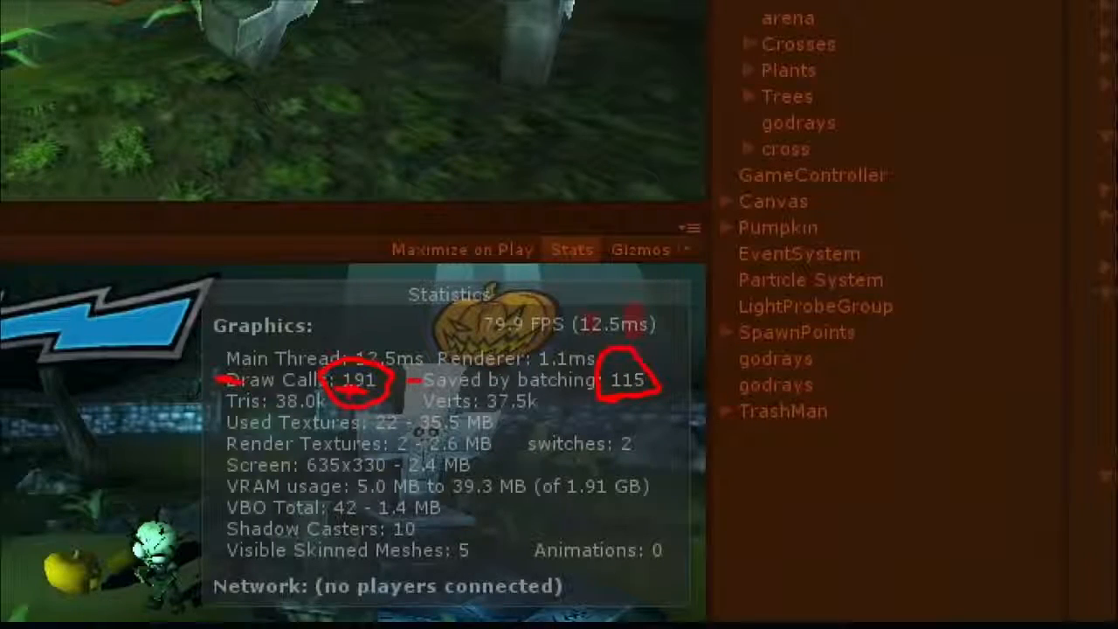
Step: Stop the running game and select the Crosses group under Environment, revealing its column_cross children
left_click(531, 42)
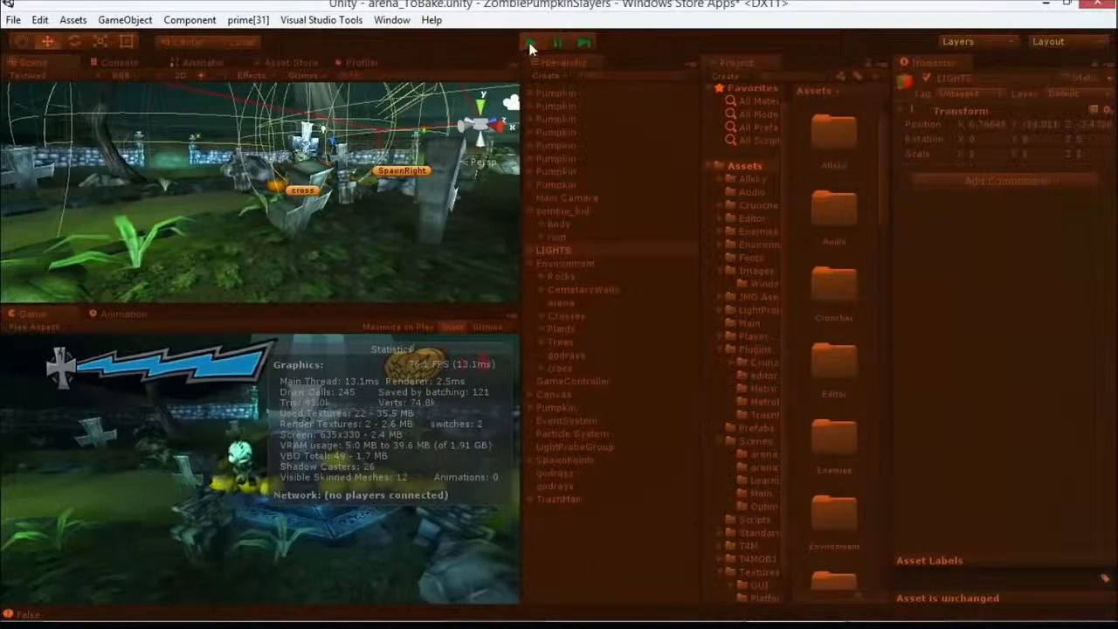
left_click(565, 158)
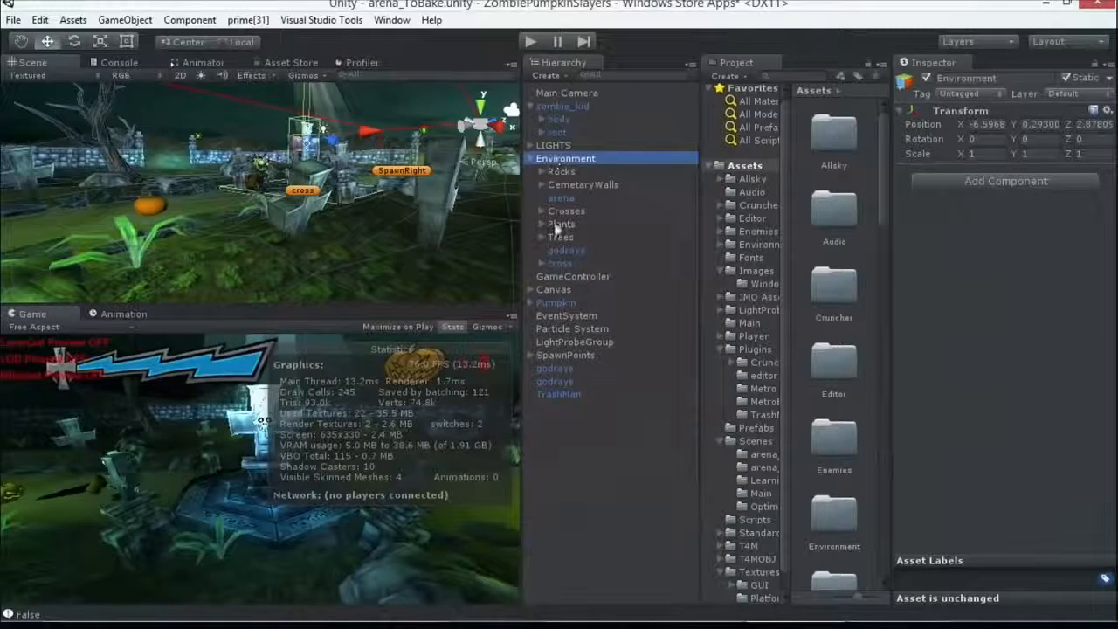
left_click(566, 211)
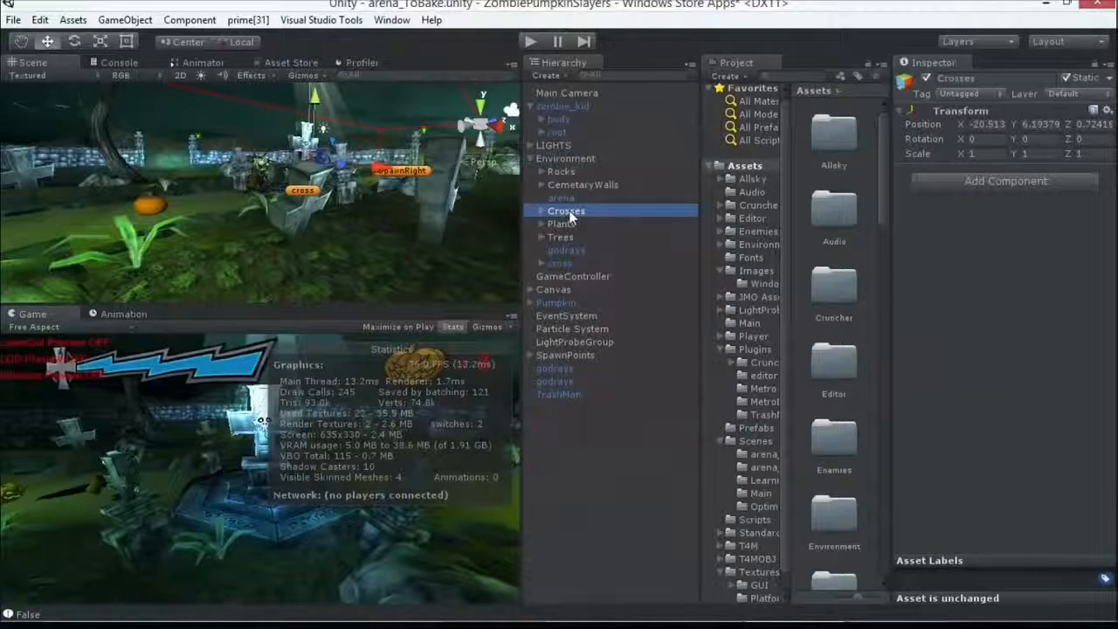
left_click(543, 211)
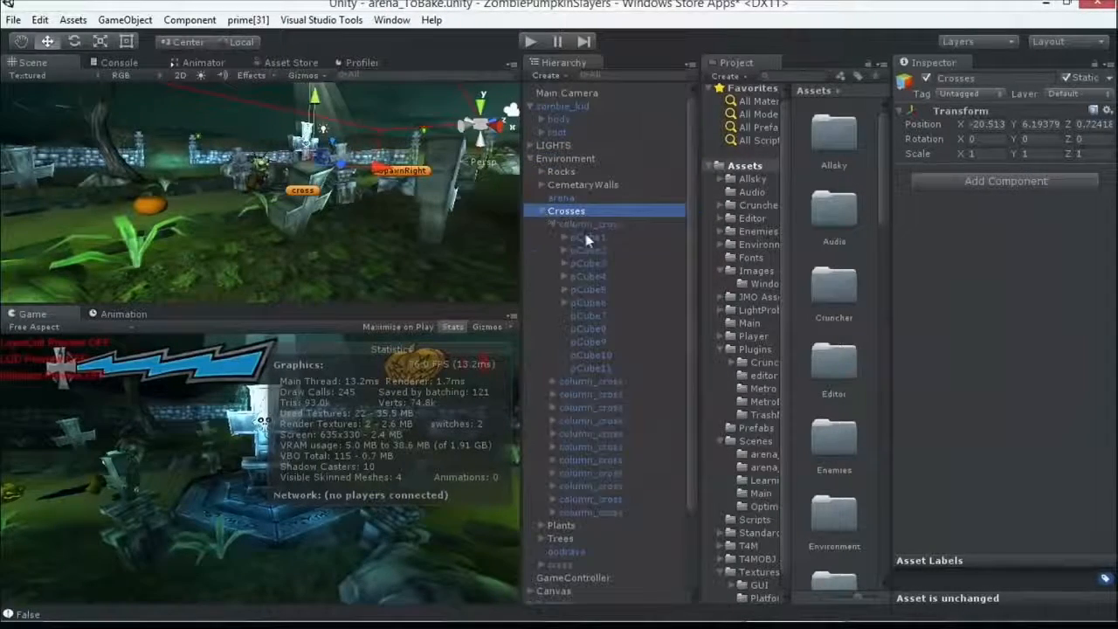
Step: Inspect one column_cross piece, then return to the Crosses group in the Inspector
left_click(588, 237)
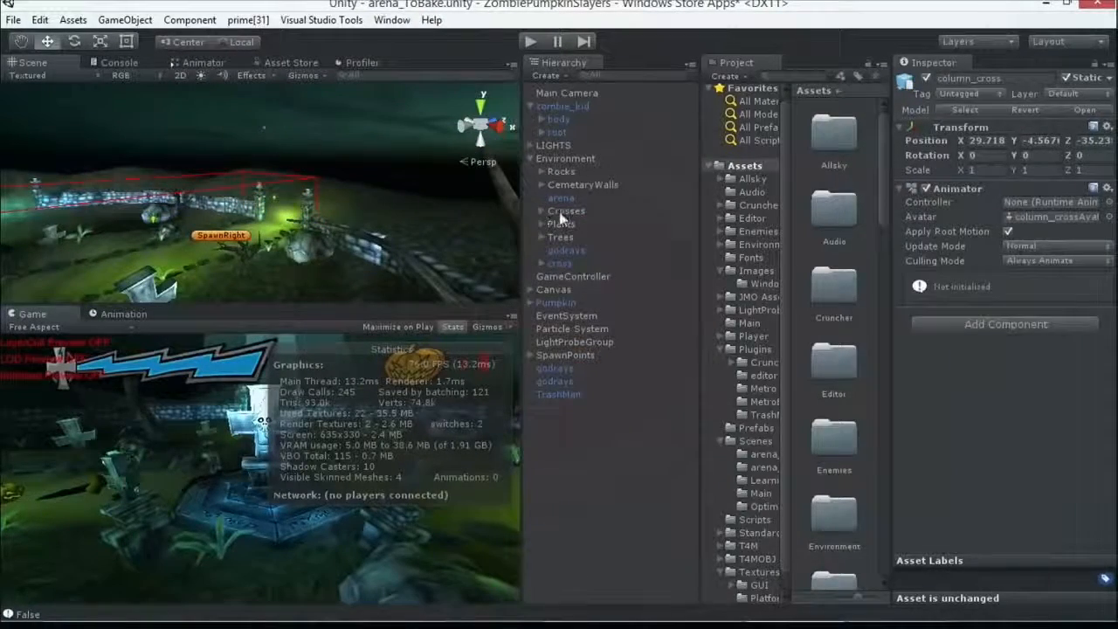
left_click(566, 211)
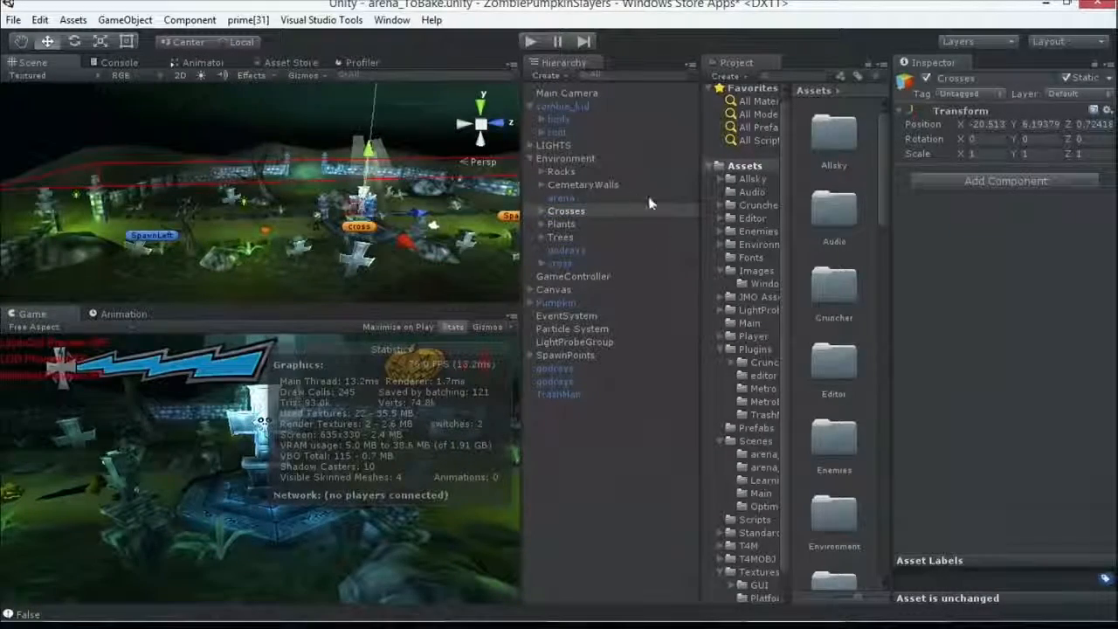
left_click(566, 210)
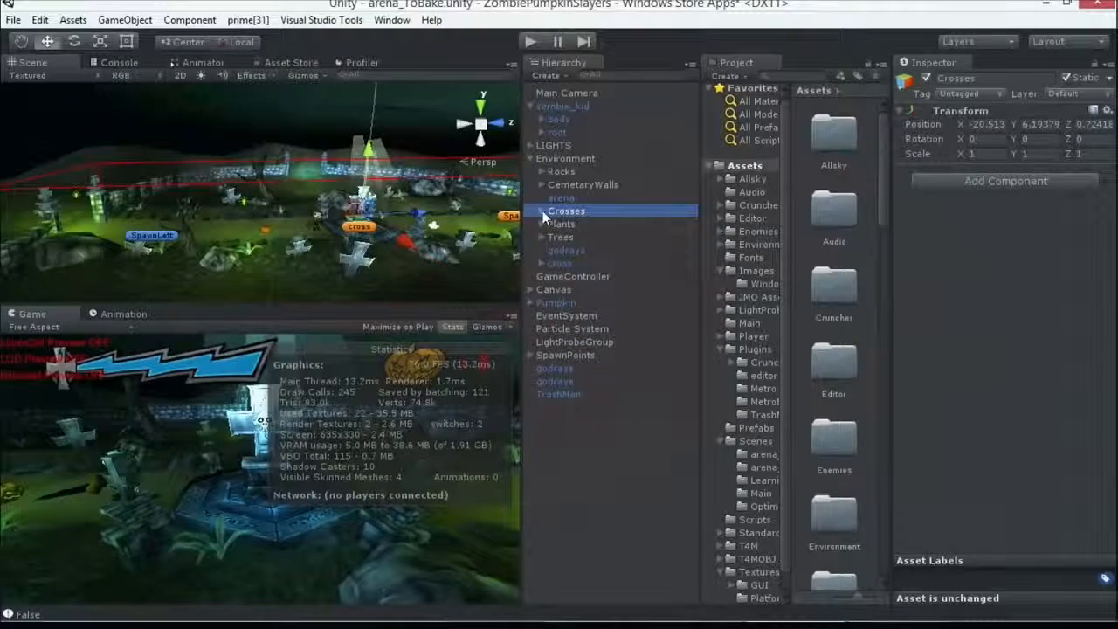
left_click(554, 145)
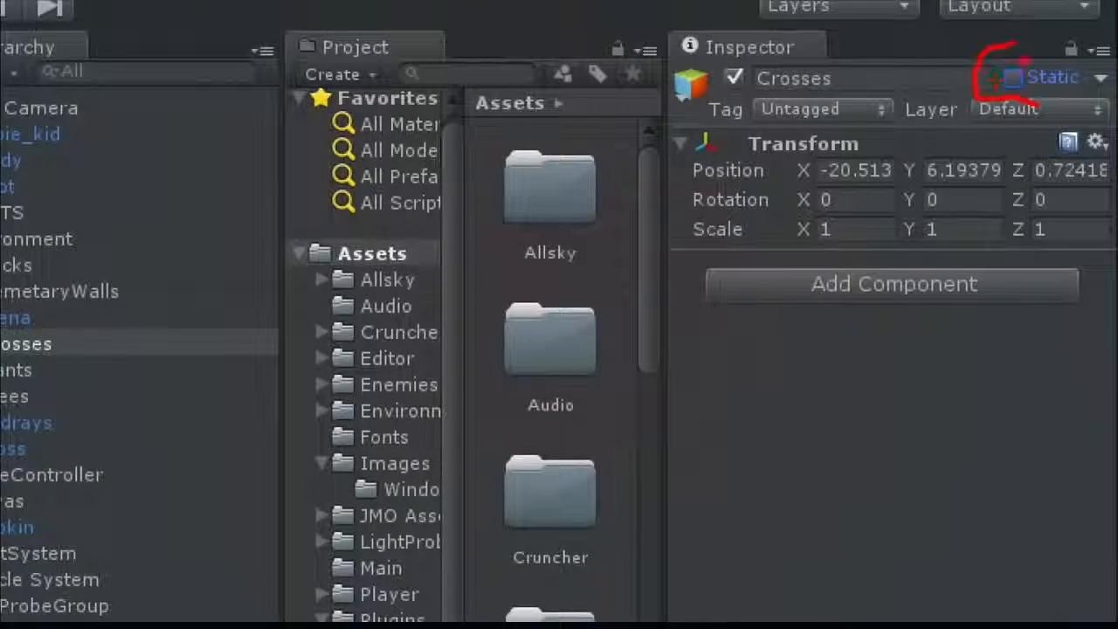
left_click(1013, 77)
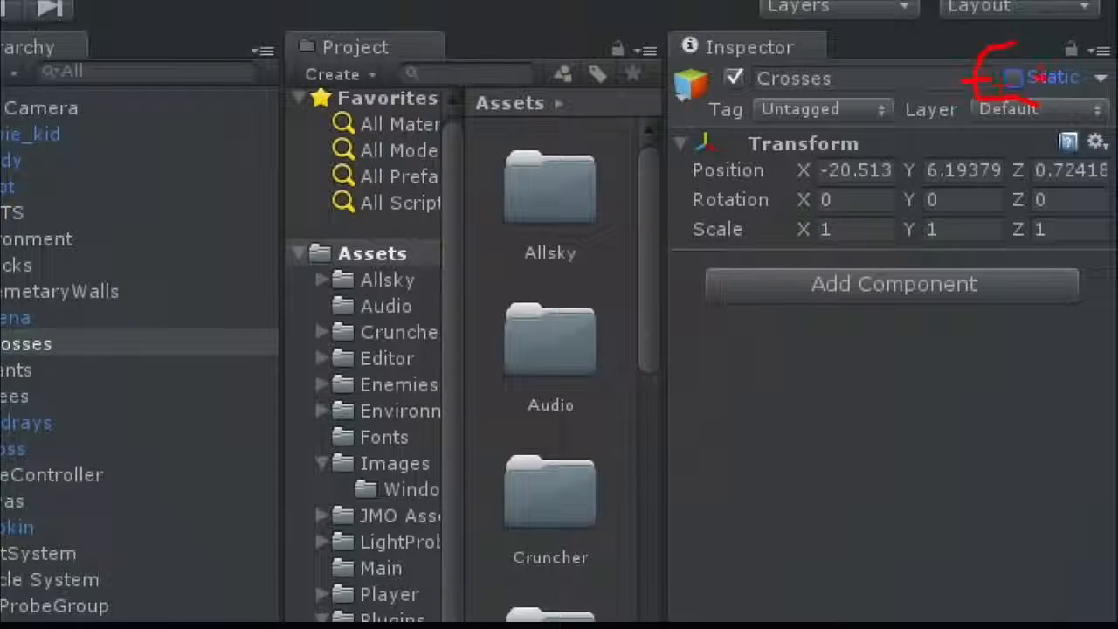
left_click(1011, 78)
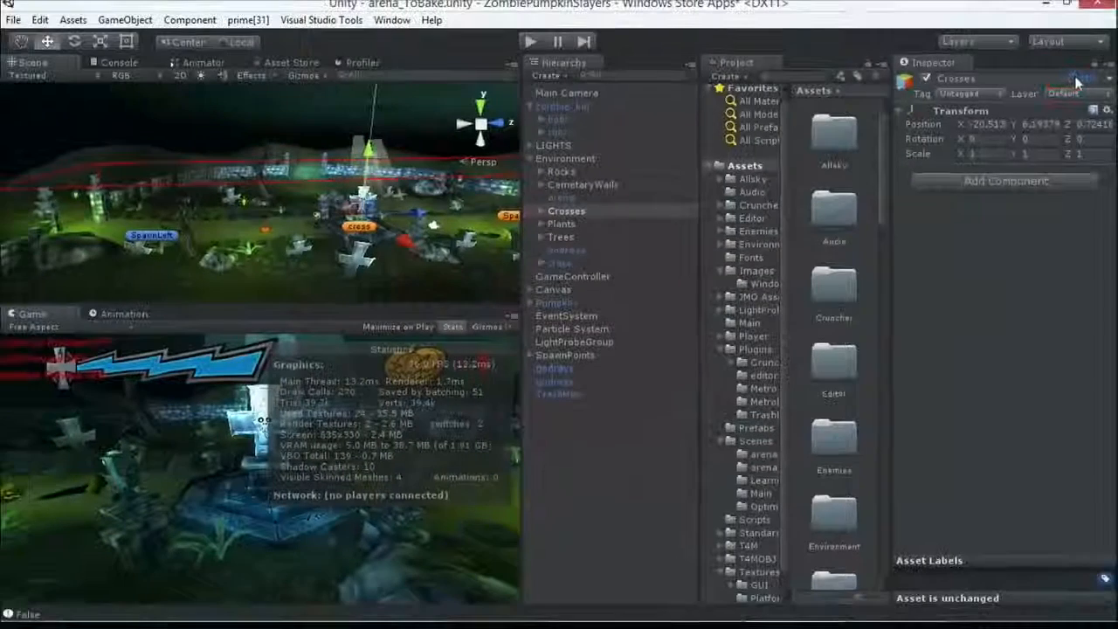
Step: Mark Crosses static with 'Yes, change children', then run the game to check batching
left_click(1082, 77)
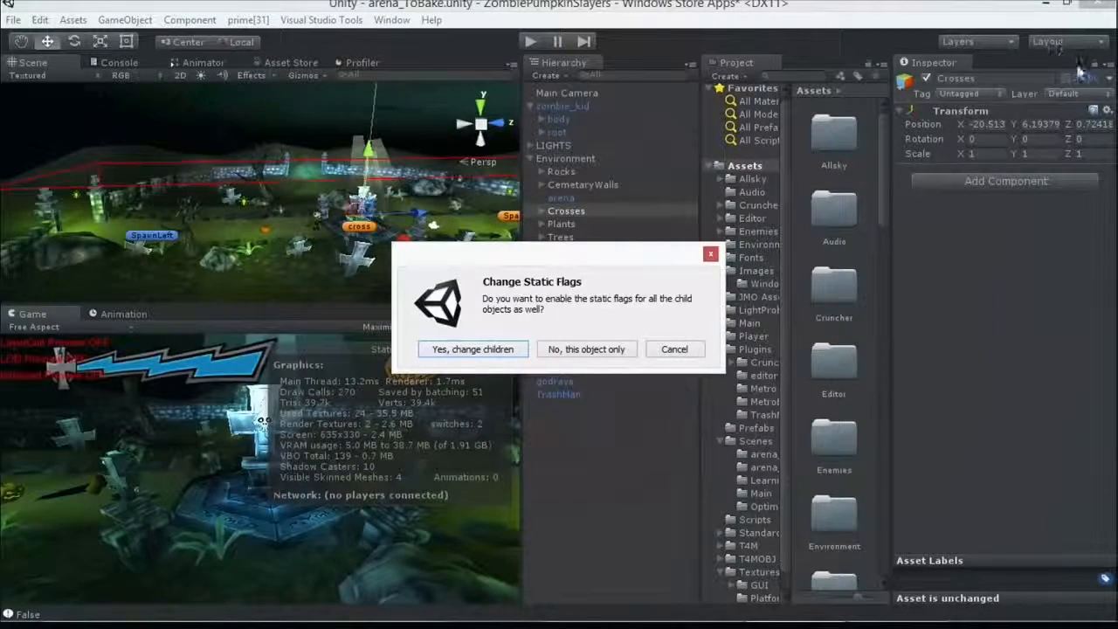
mouse_move(494, 330)
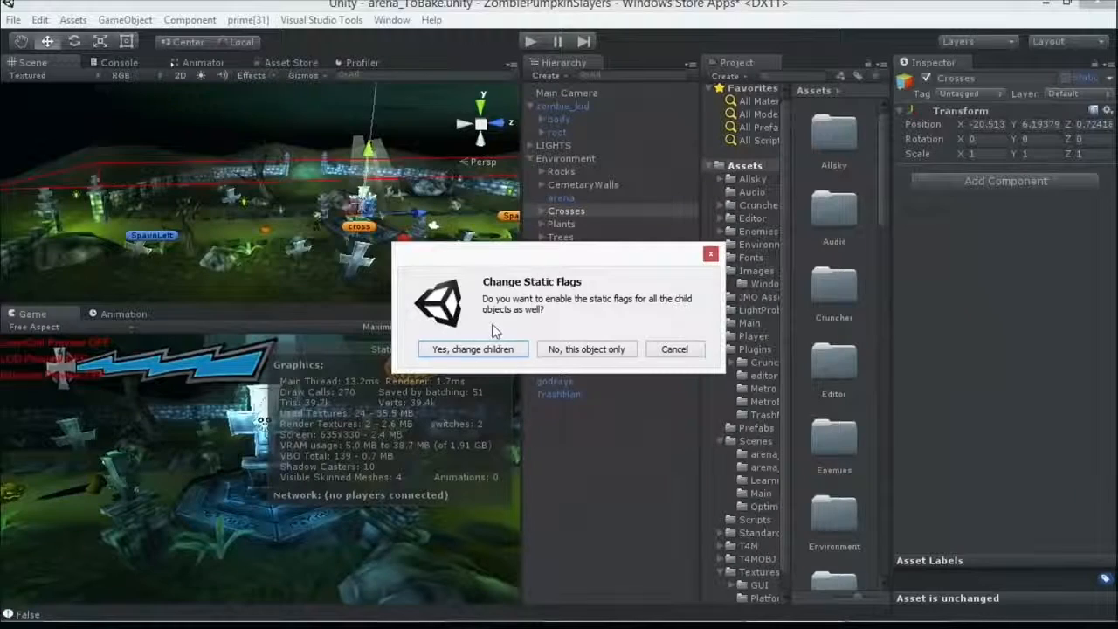
mouse_move(471, 334)
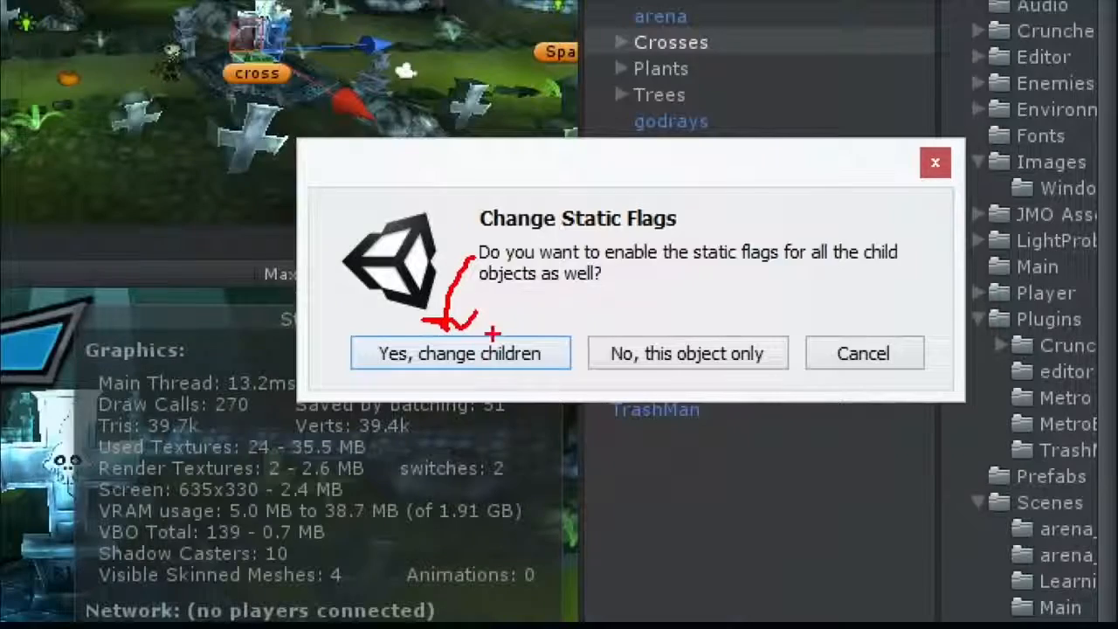
left_click(460, 353)
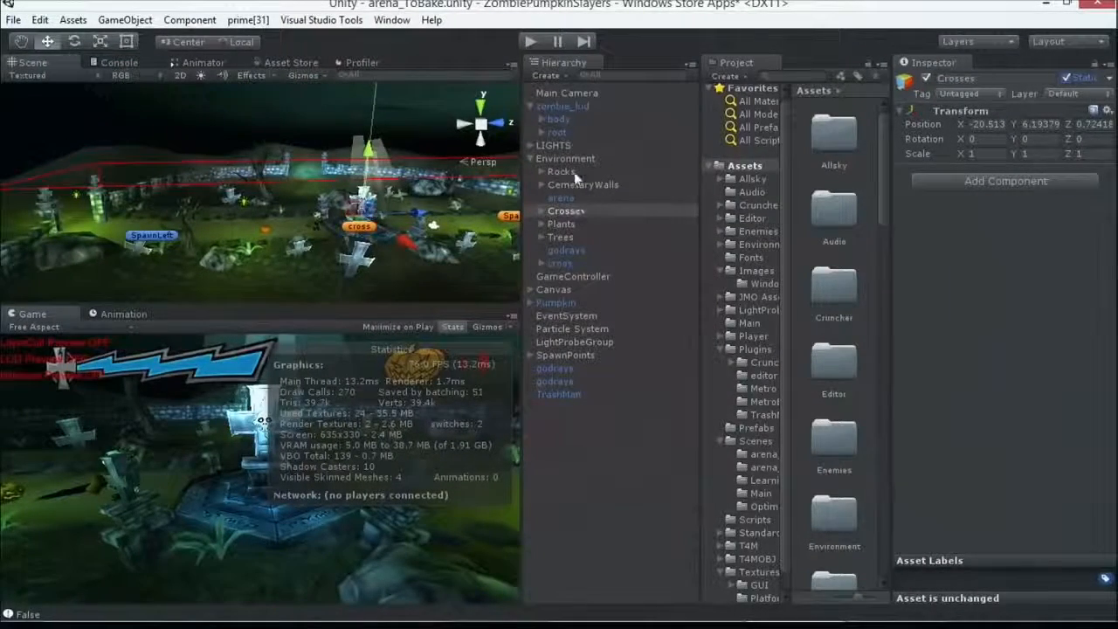
left_click(529, 41)
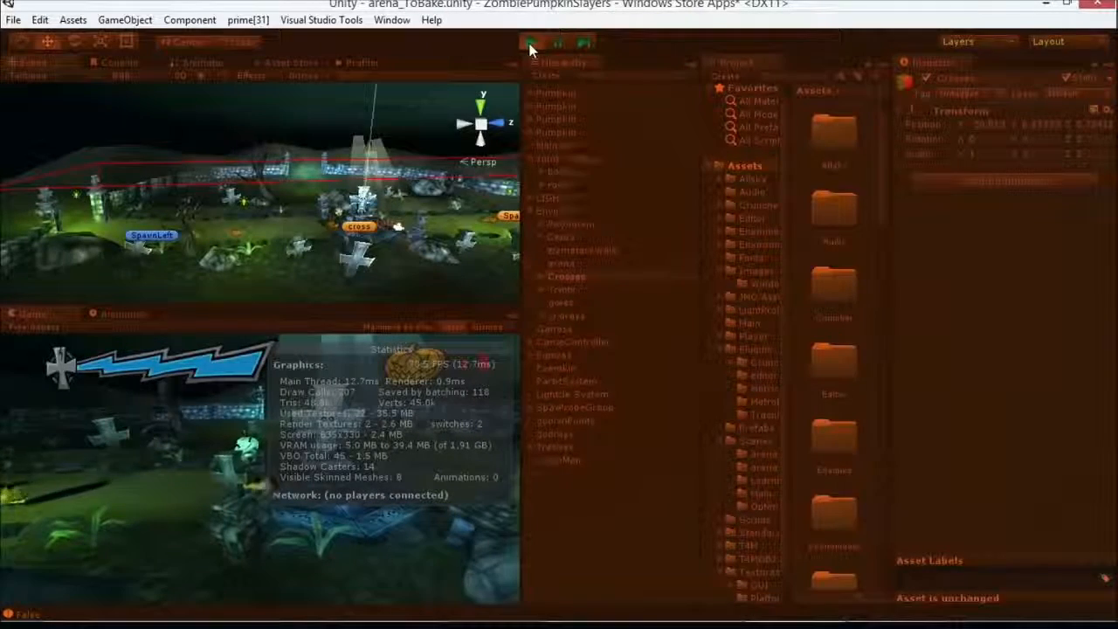
left_click(1075, 77)
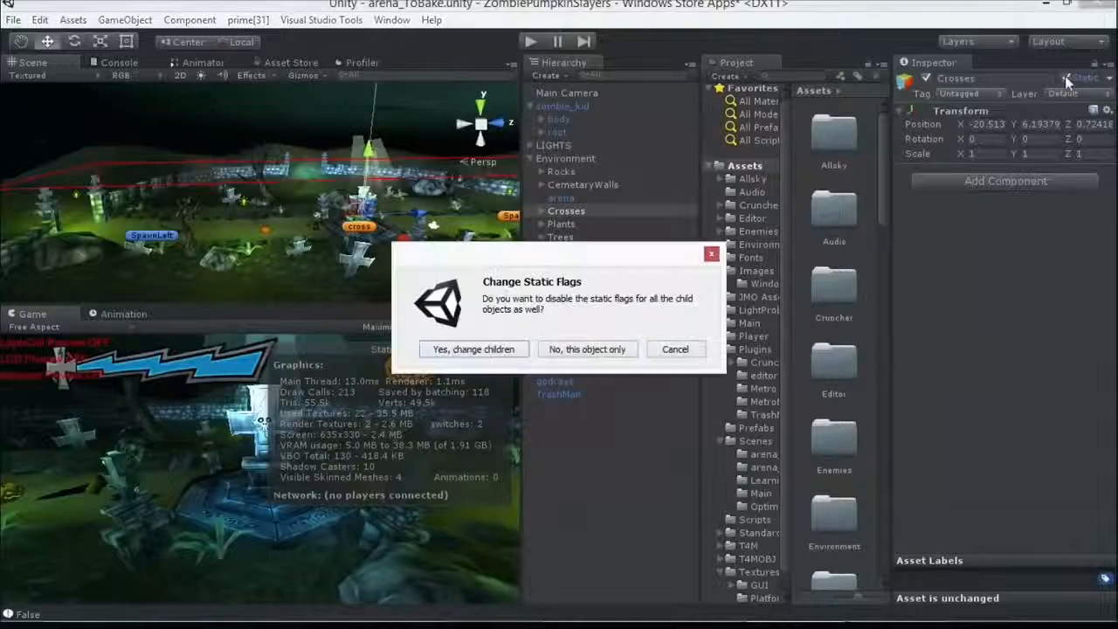
left_click(473, 348)
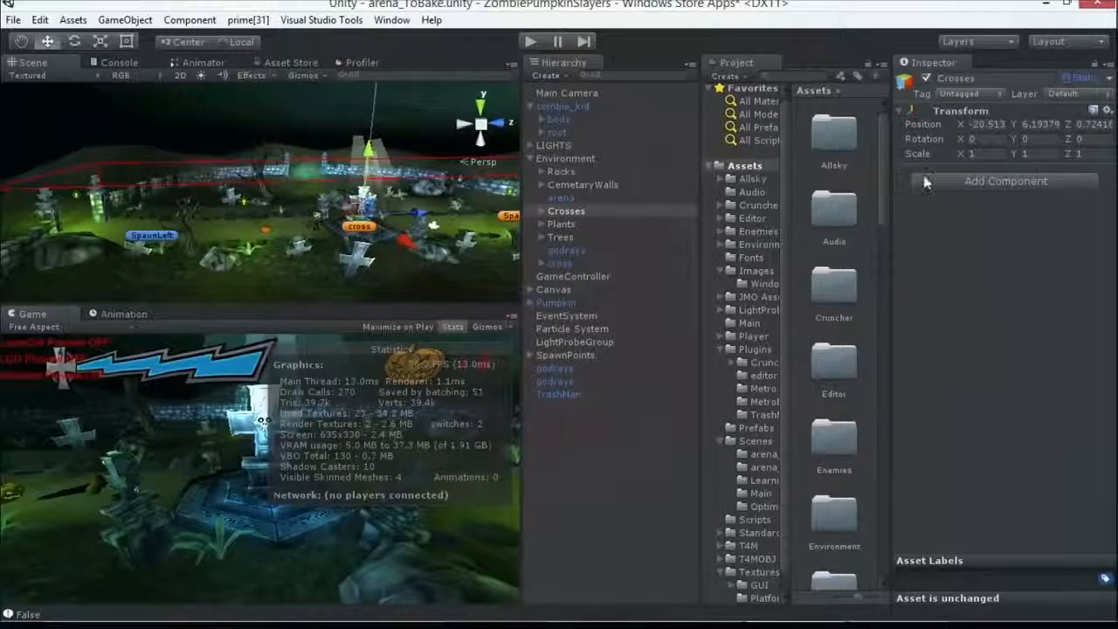
left_click(1079, 78)
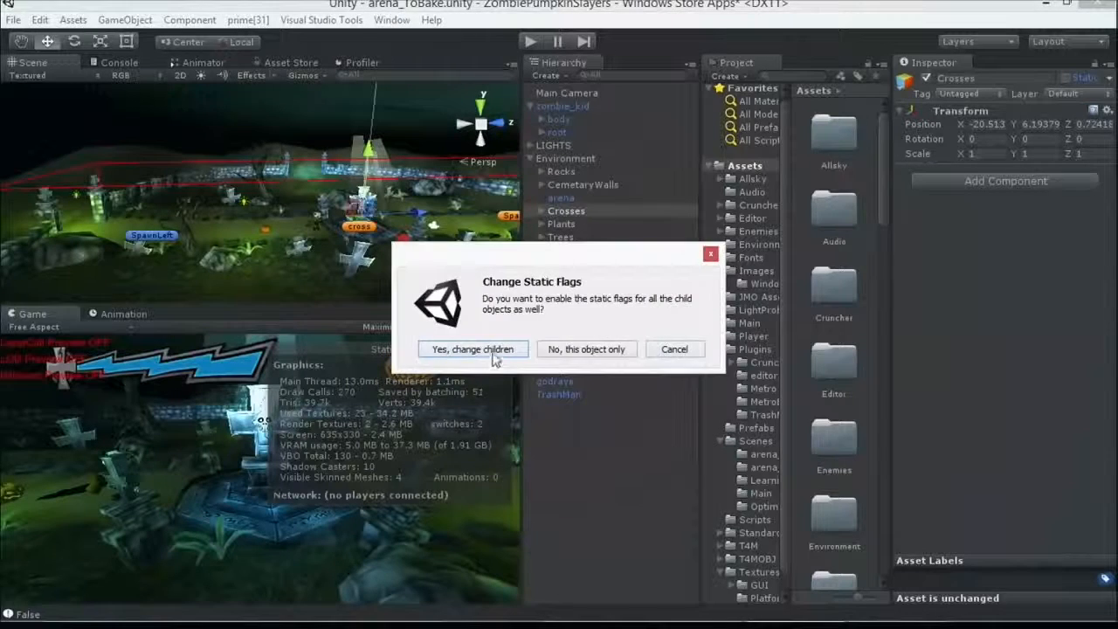
left_click(472, 348)
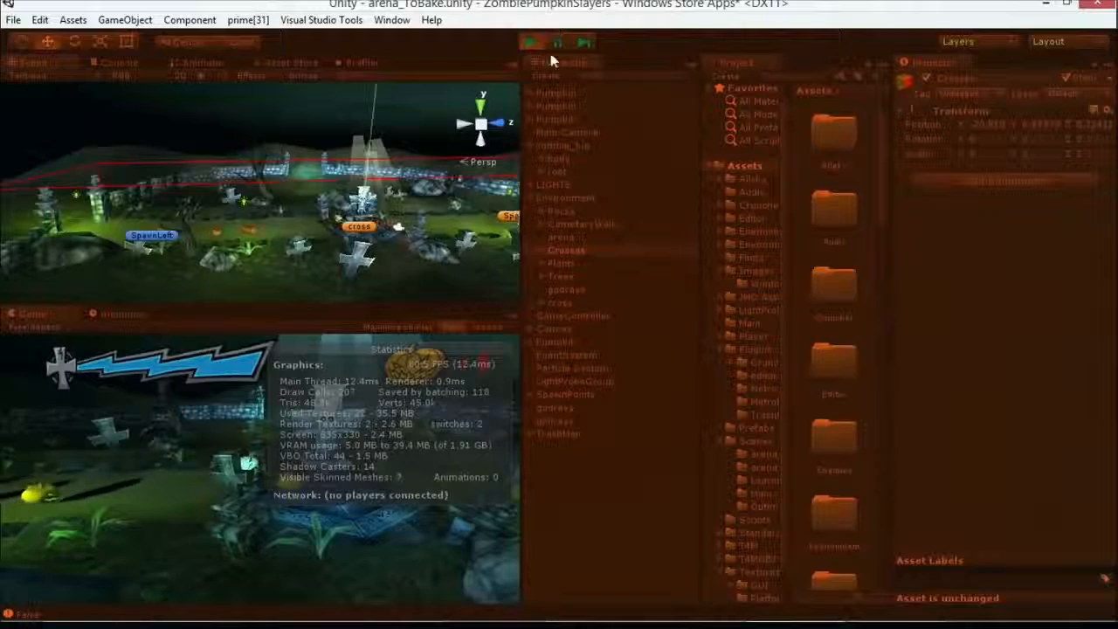
Step: Stop the running game so the LIGHTS group can be inspected
left_click(554, 145)
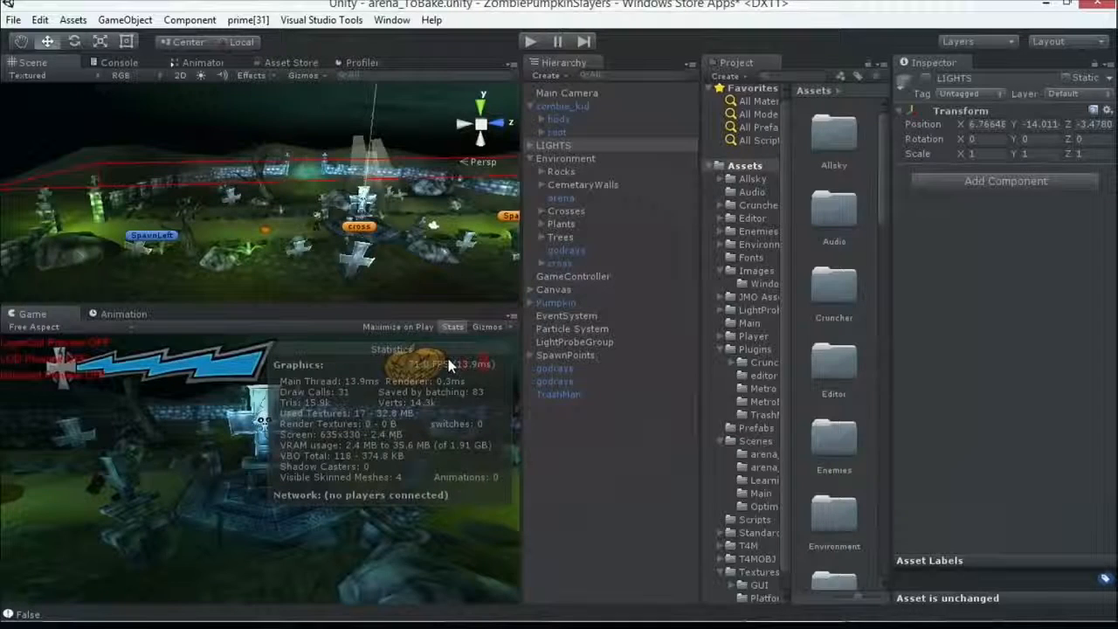
Step: Create a new empty scene via File > New Scene, choosing Don't Save for the arena changes
left_click(13, 19)
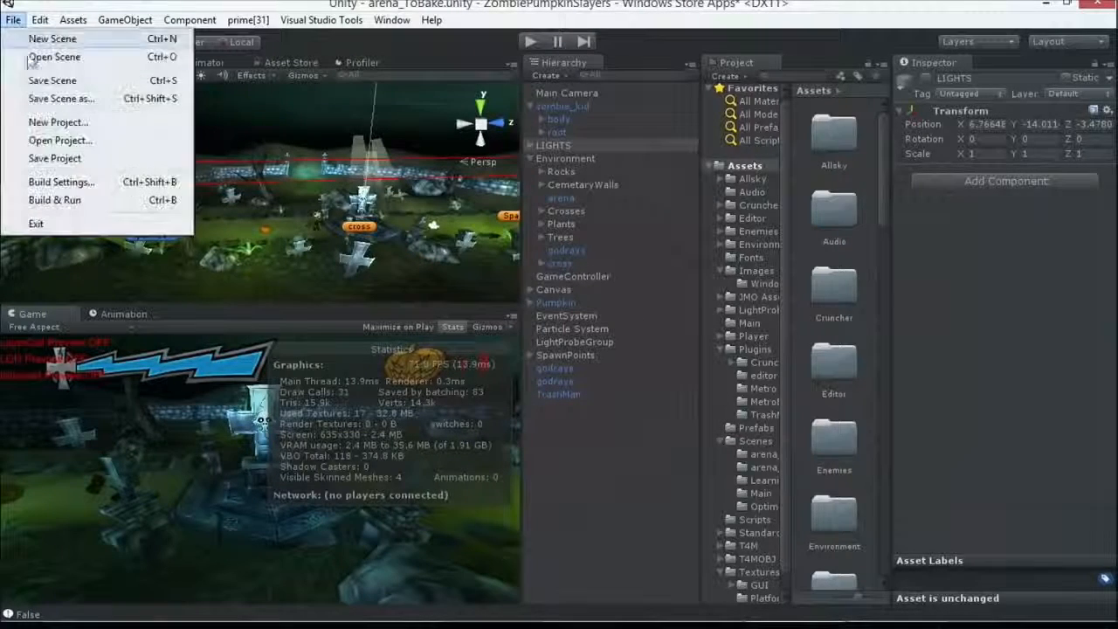
left_click(51, 39)
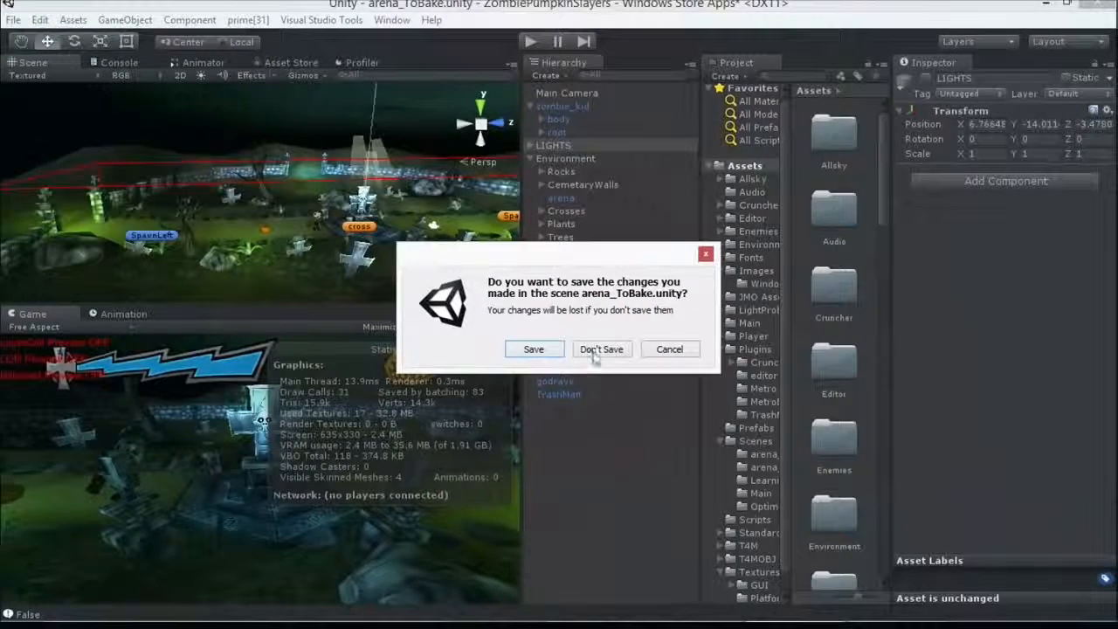
left_click(601, 348)
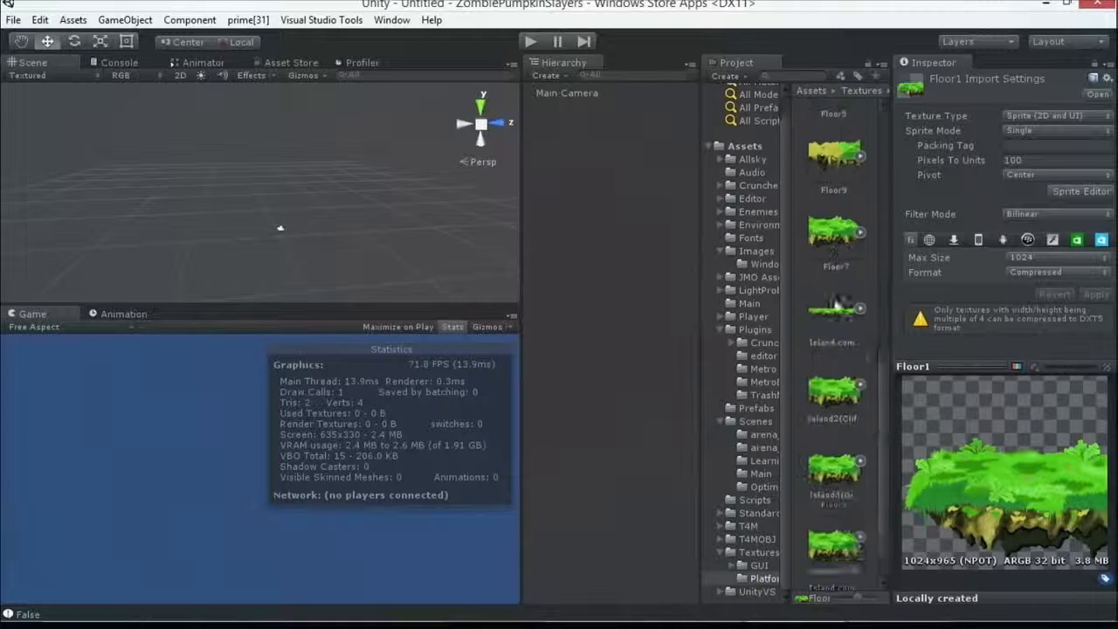
Step: Change Floor1's Texture Type to plain Texture
scroll("down", 3)
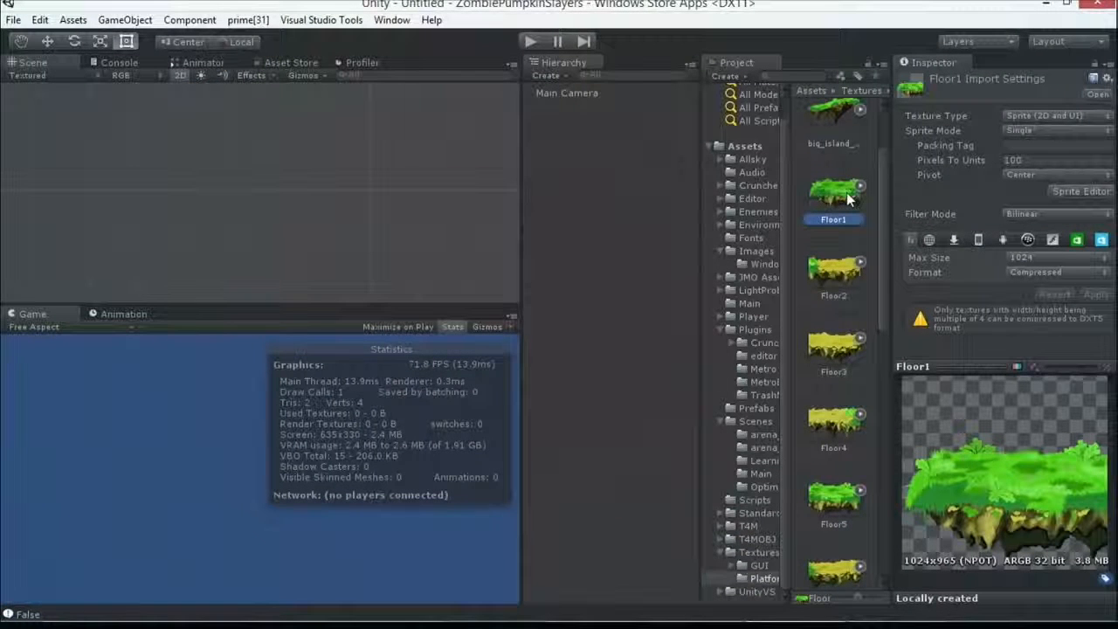
left_click(1057, 115)
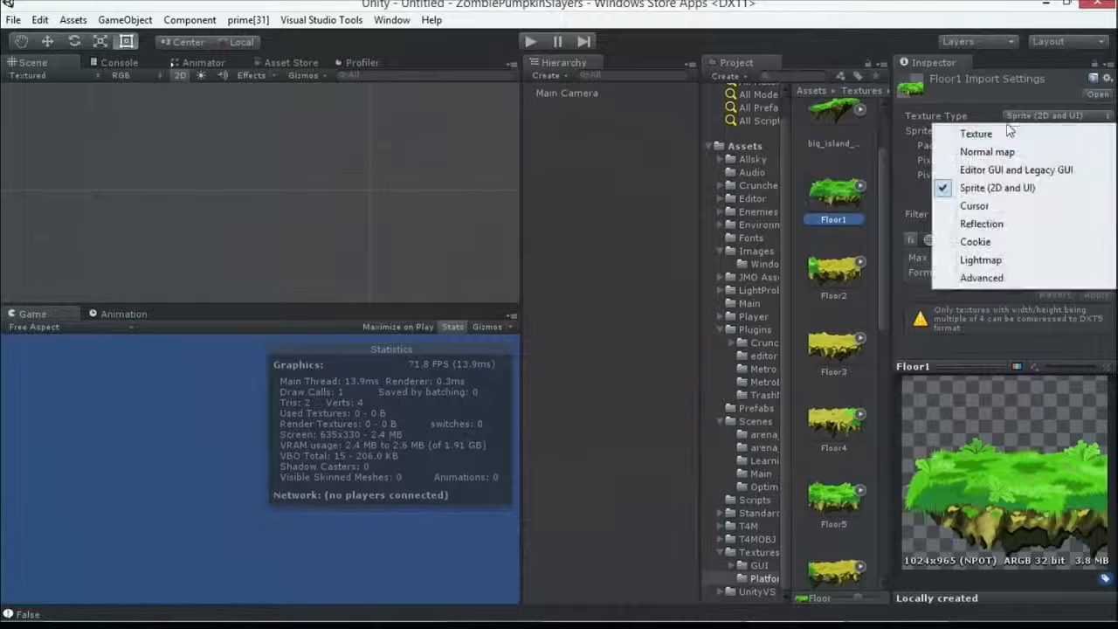
left_click(998, 187)
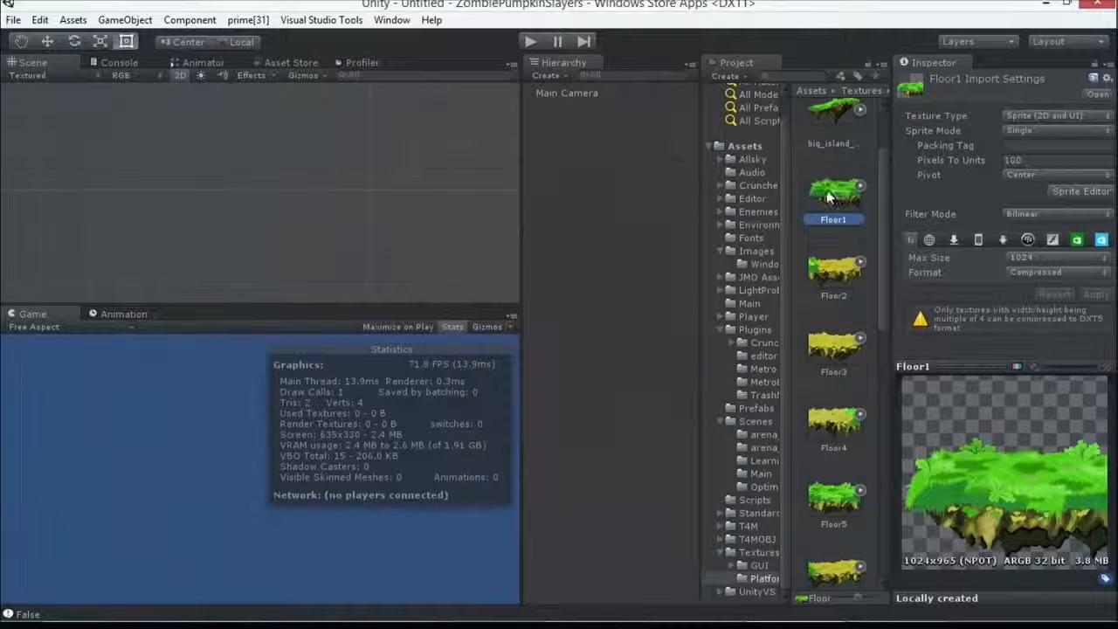
left_click(1044, 115)
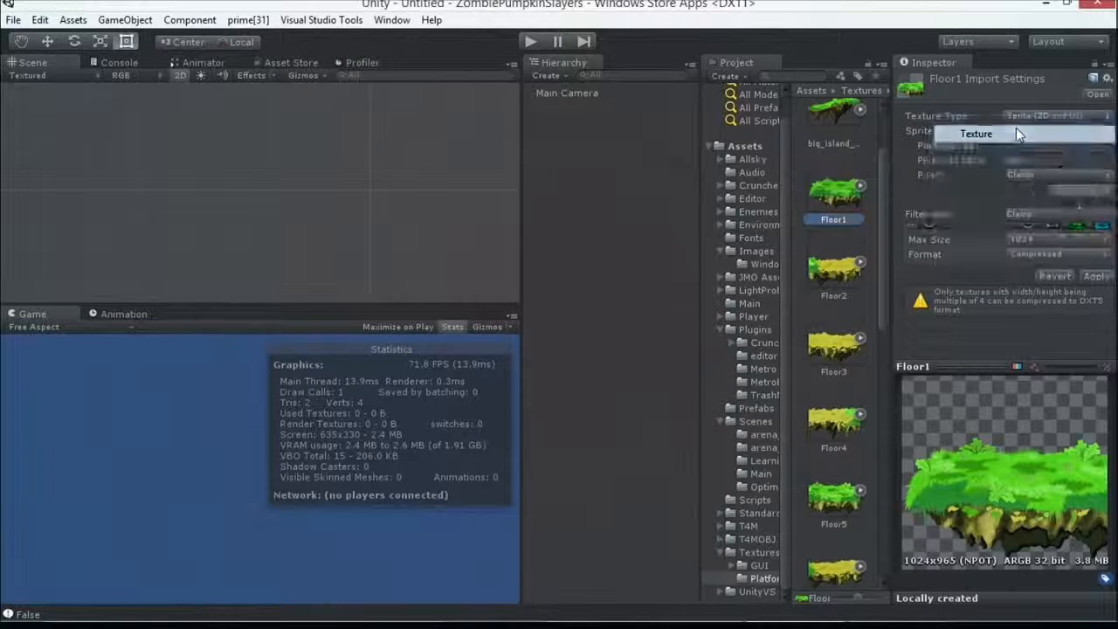
left_click(975, 134)
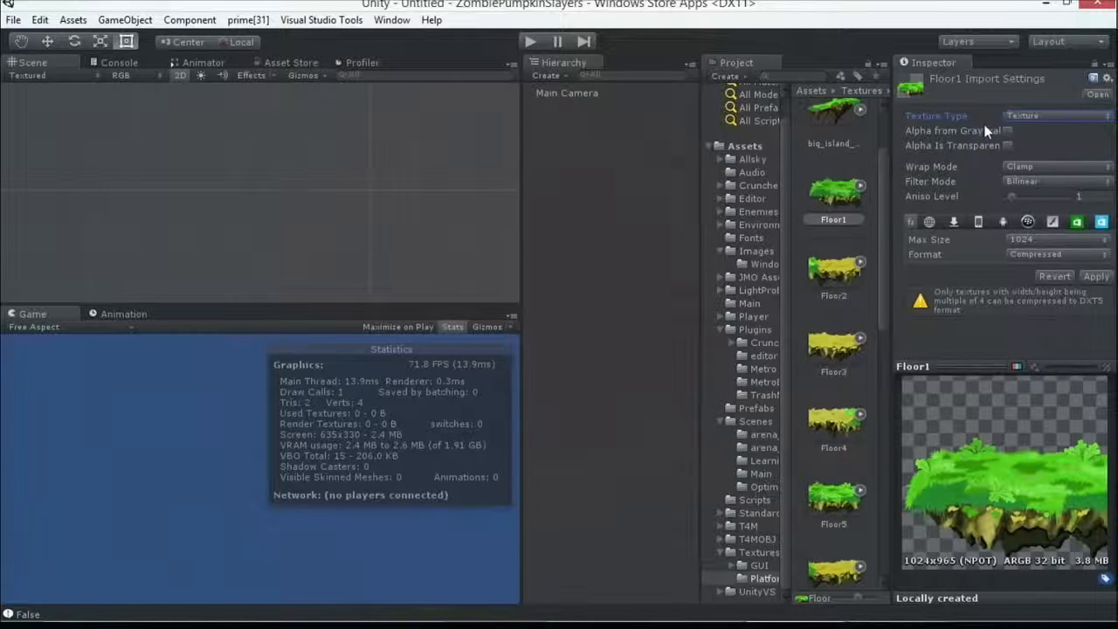
Step: Set Floor1 back to Sprite (2D and UI) and apply the import settings
left_click(1052, 115)
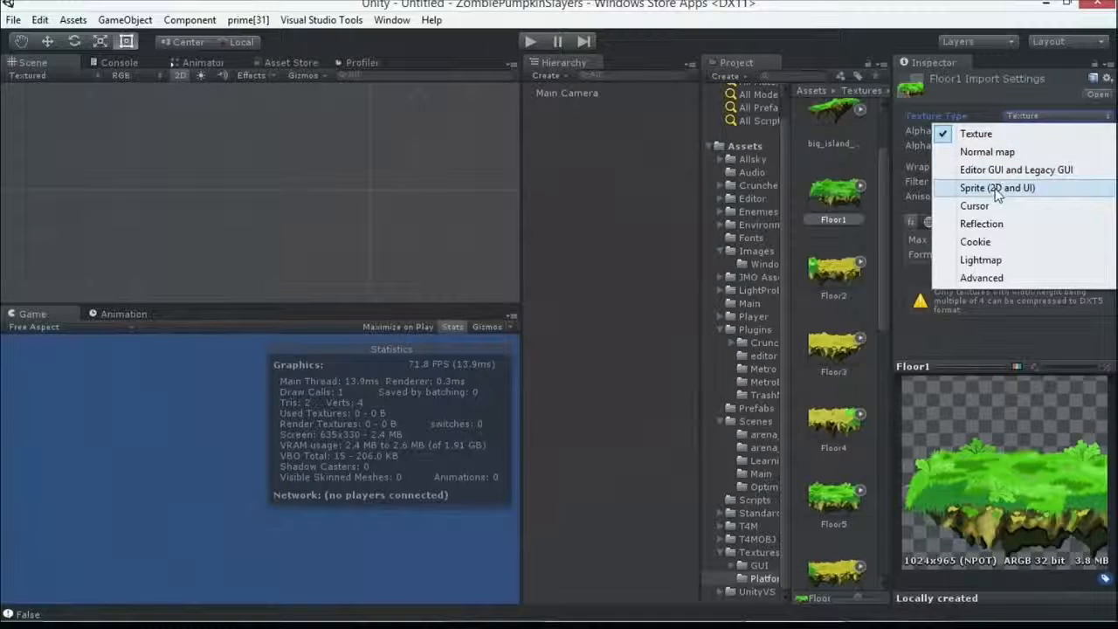
left_click(997, 188)
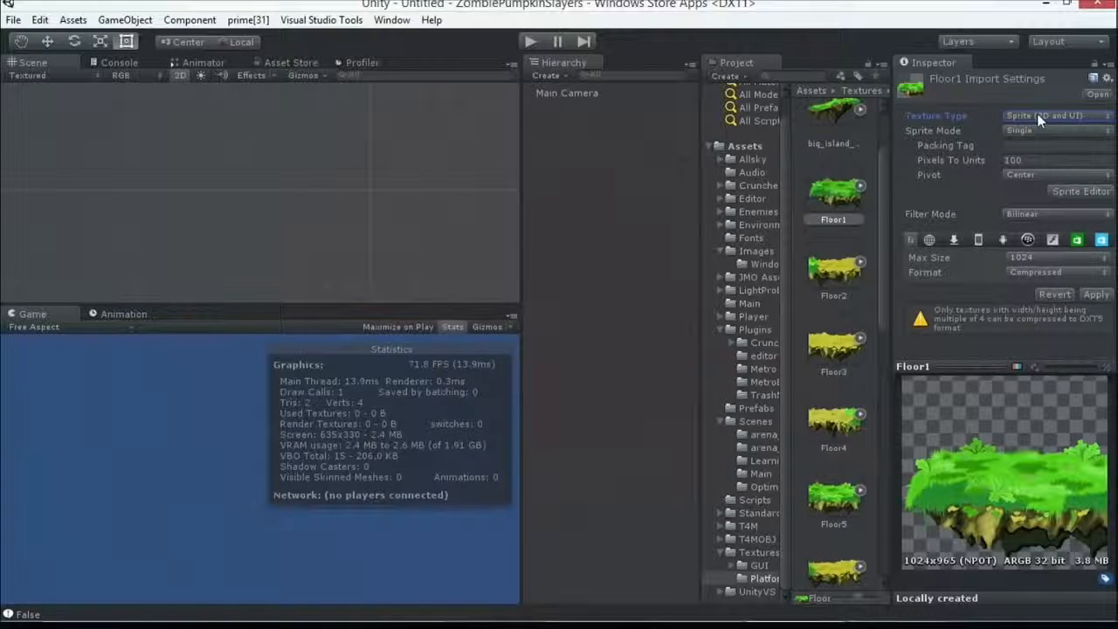
left_click(832, 201)
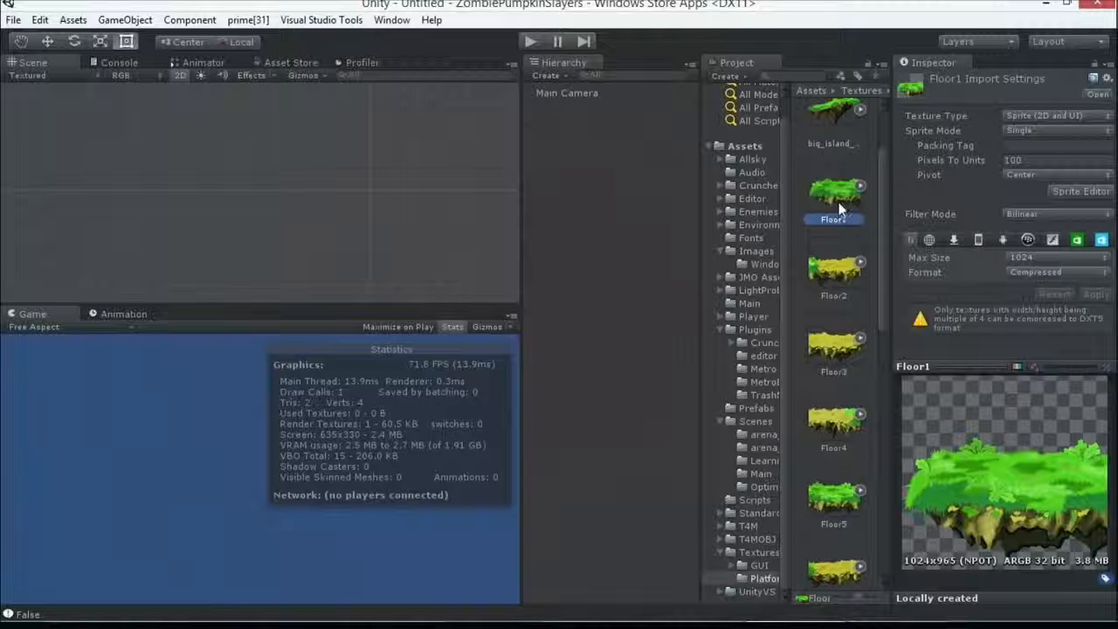
Step: Drag a floor sprite into the scene, then select the big_island_hill texture
left_click_drag(833, 192, 182, 179)
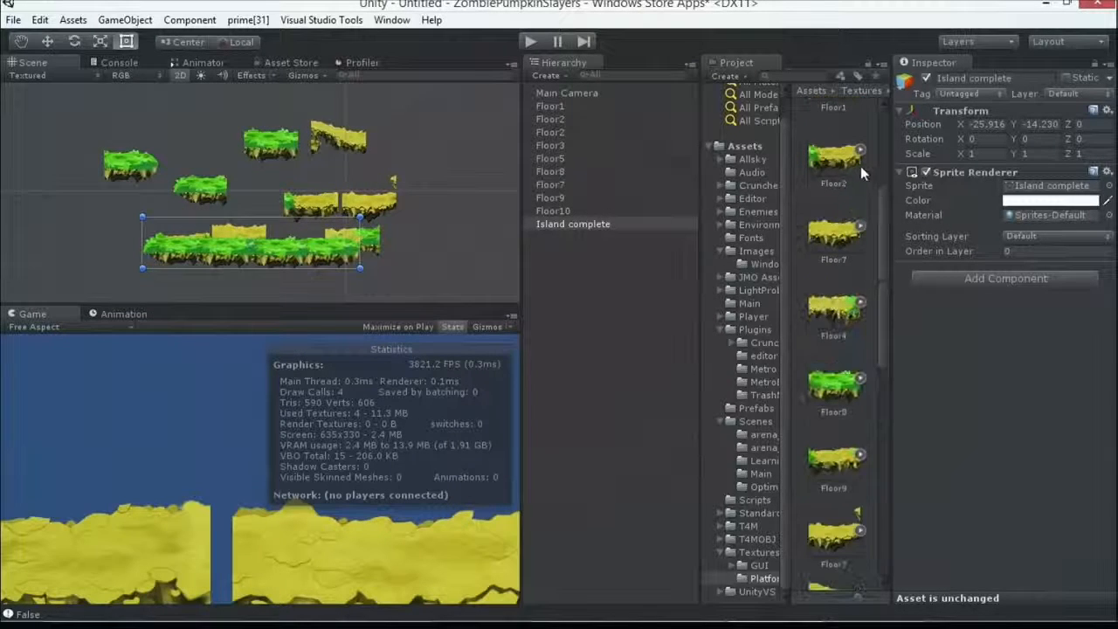
left_click(550, 237)
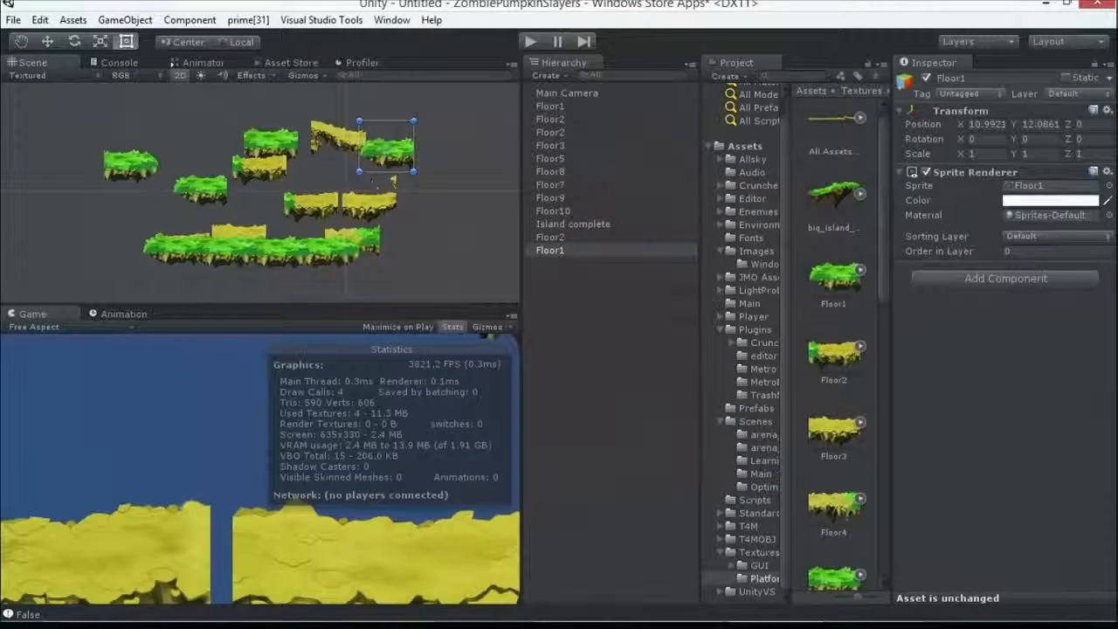
left_click(832, 192)
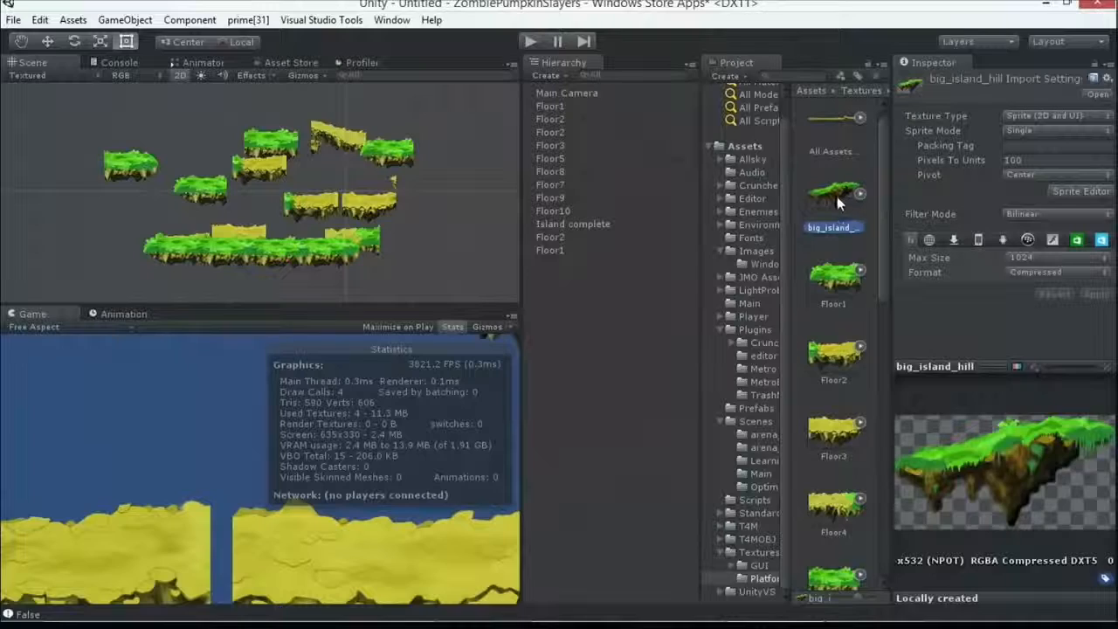
Step: Bring up the Sprite Packer window, which reports packing is disabled
left_click(391, 19)
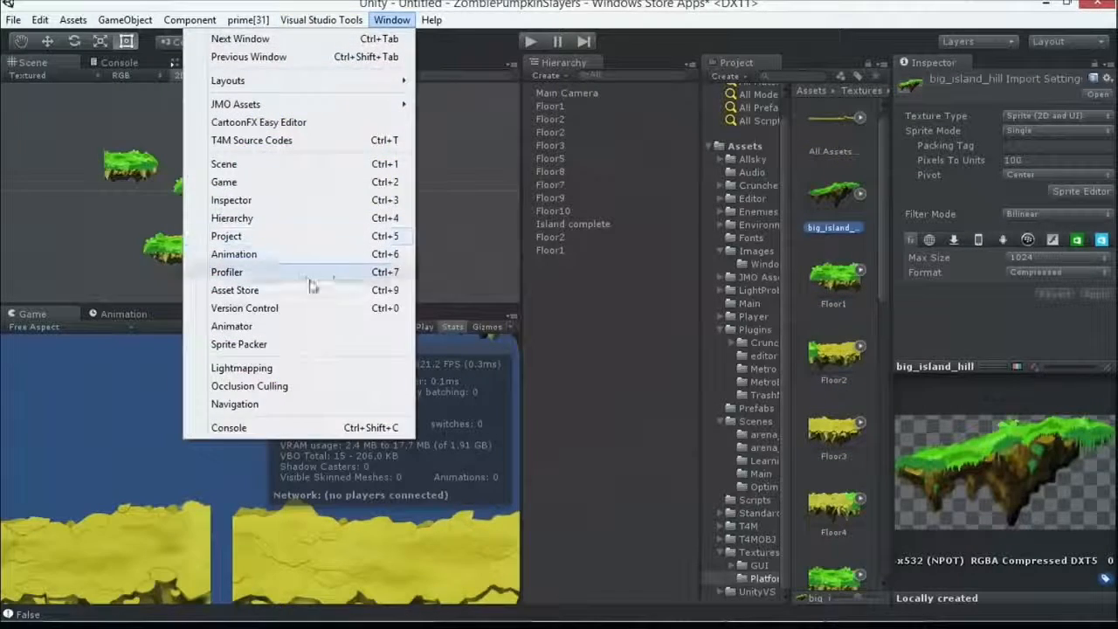
left_click(238, 344)
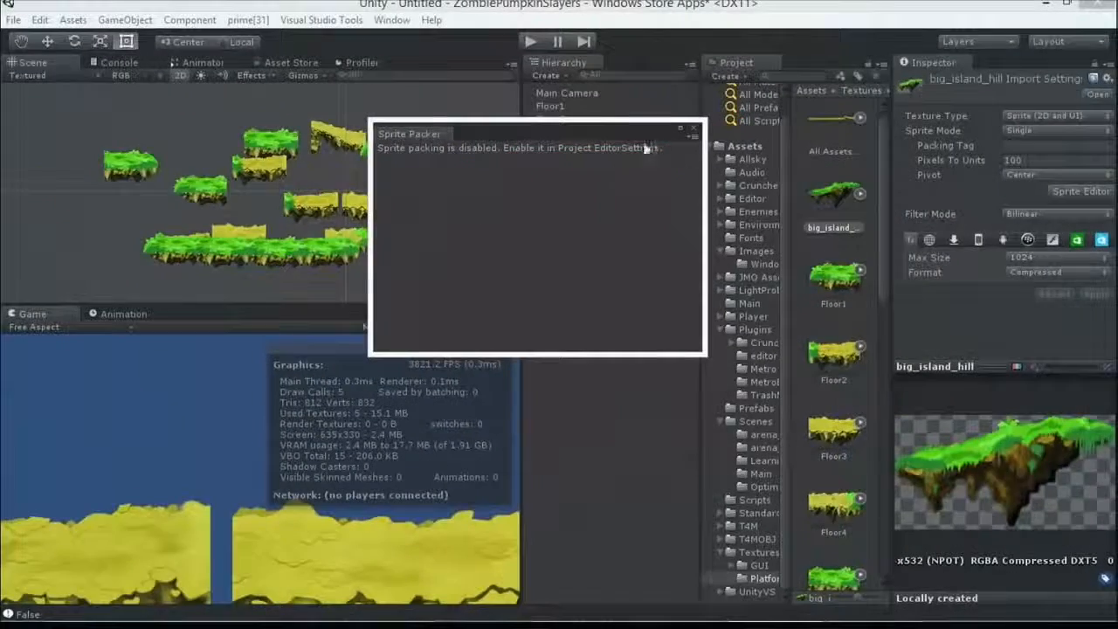
Step: Set Sprite Packer Mode to Always Enabled in Edit > Project Settings > Editor
left_click(40, 20)
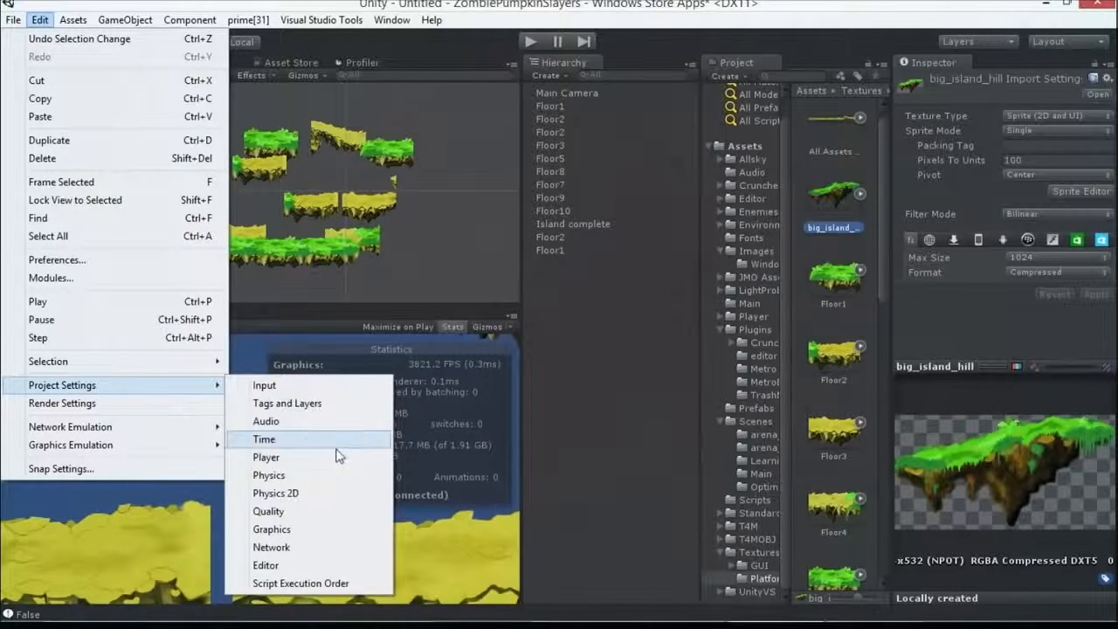
left_click(266, 565)
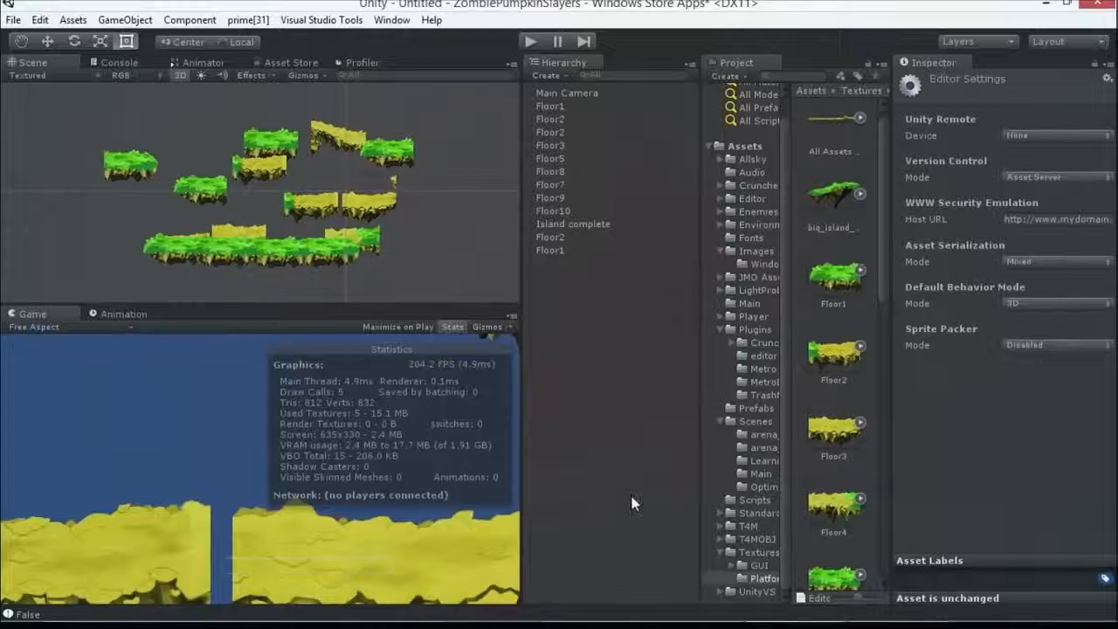
left_click(1057, 344)
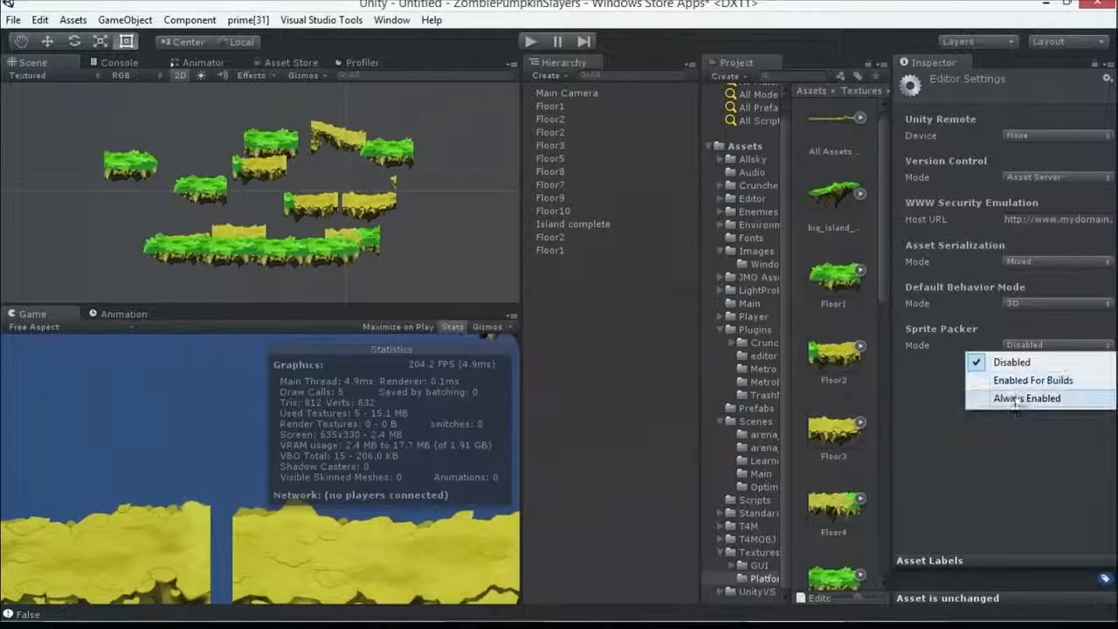
left_click(1028, 398)
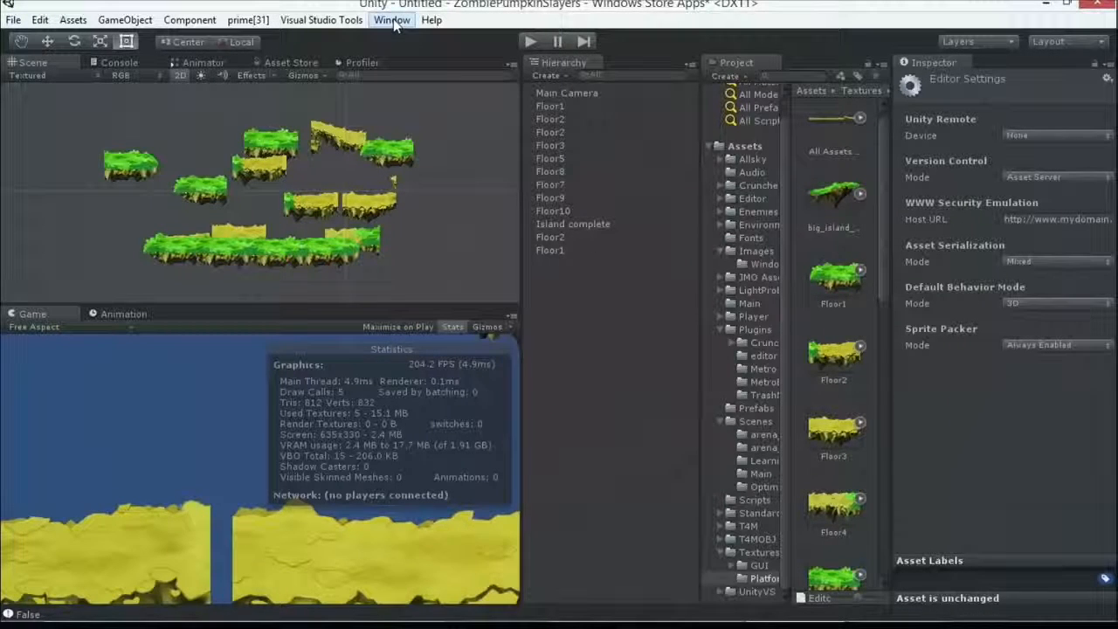
Step: Bring up the Sprite Packer window from the Window menu
left_click(392, 20)
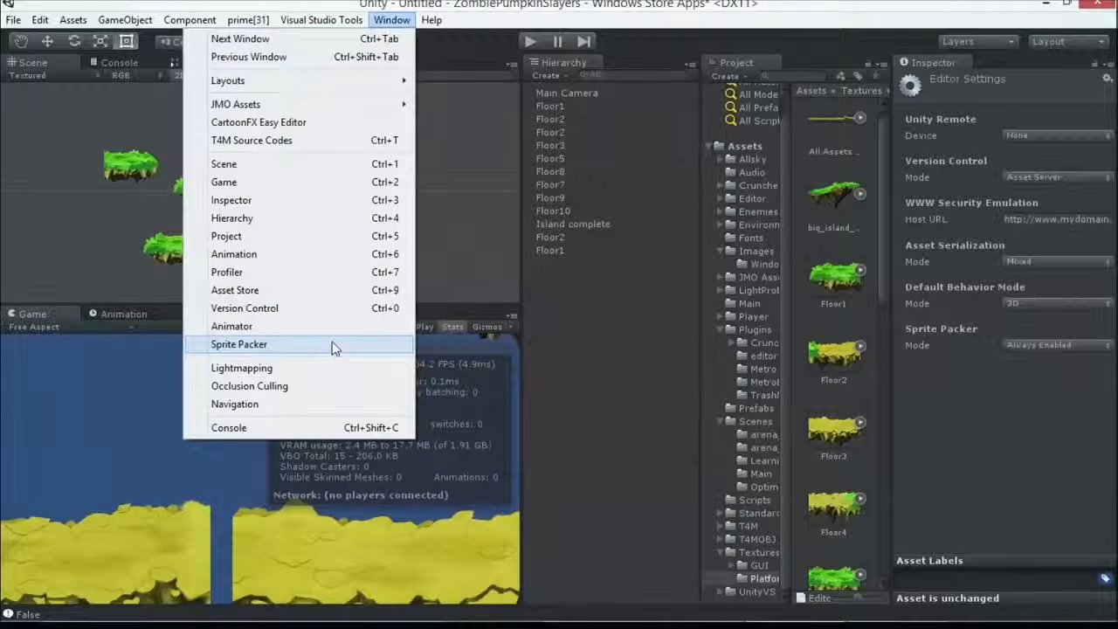
left_click(238, 344)
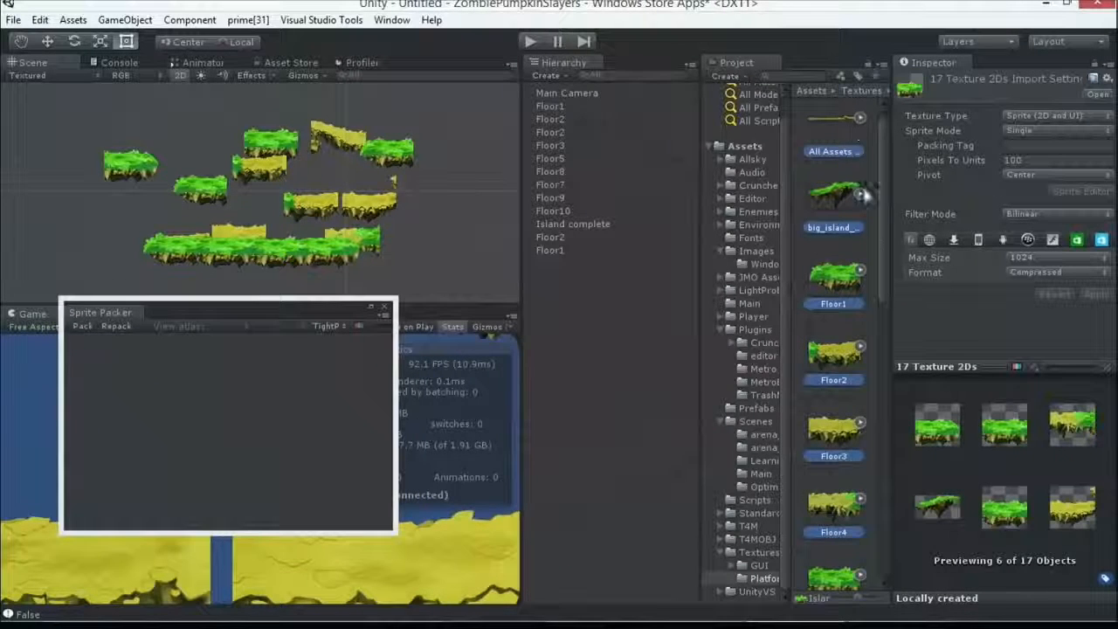
mouse_move(873, 432)
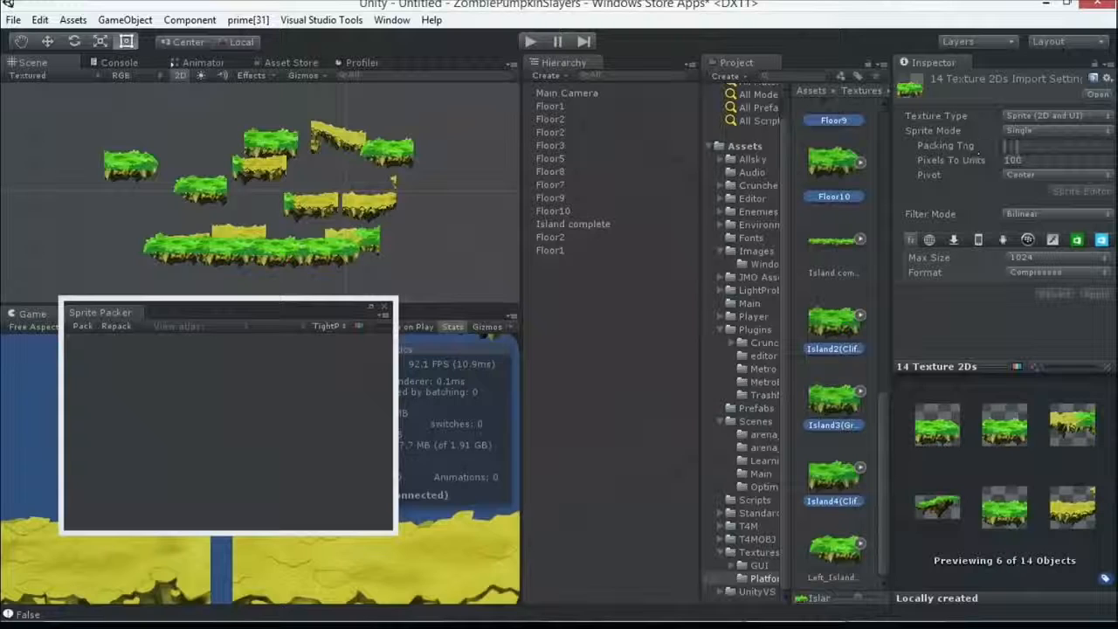
Step: Enter Platforms as the Packing Tag for the selected textures and apply
left_click(1057, 145)
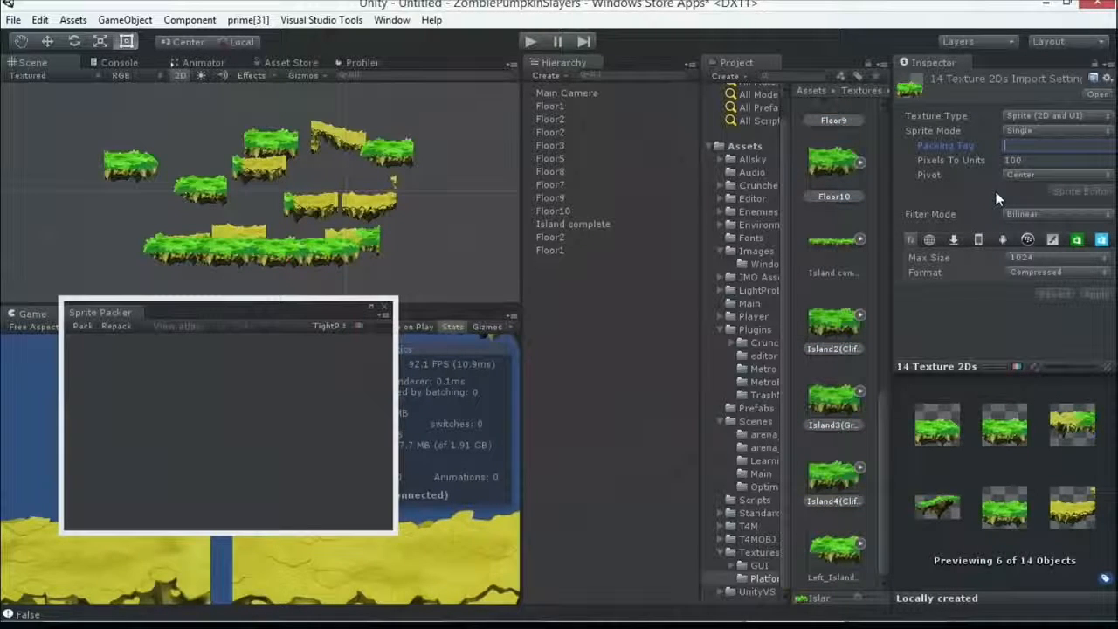
type("Platforms")
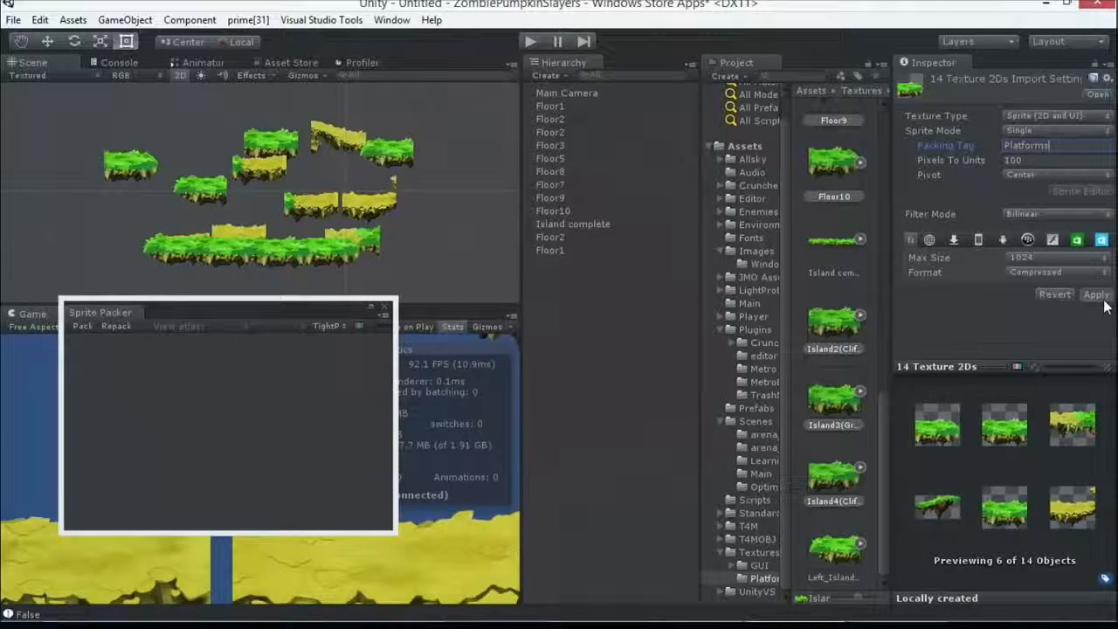
left_click(1096, 293)
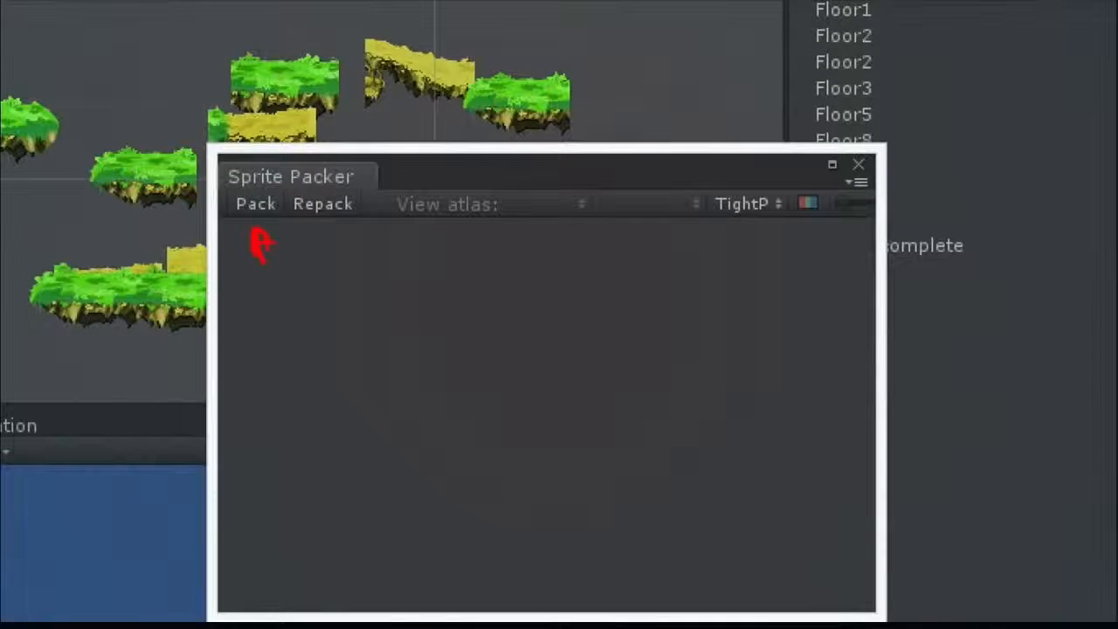
Step: Pack the tagged sprites into the Platforms atlas and browse its pages via the Page dropdown
left_click(323, 203)
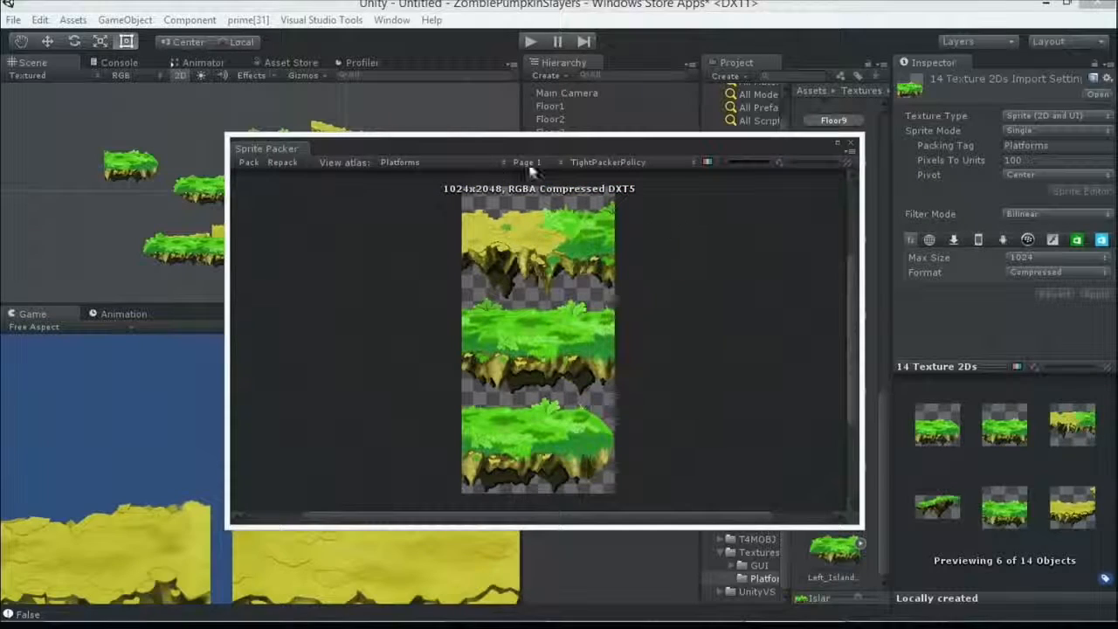
left_click(526, 161)
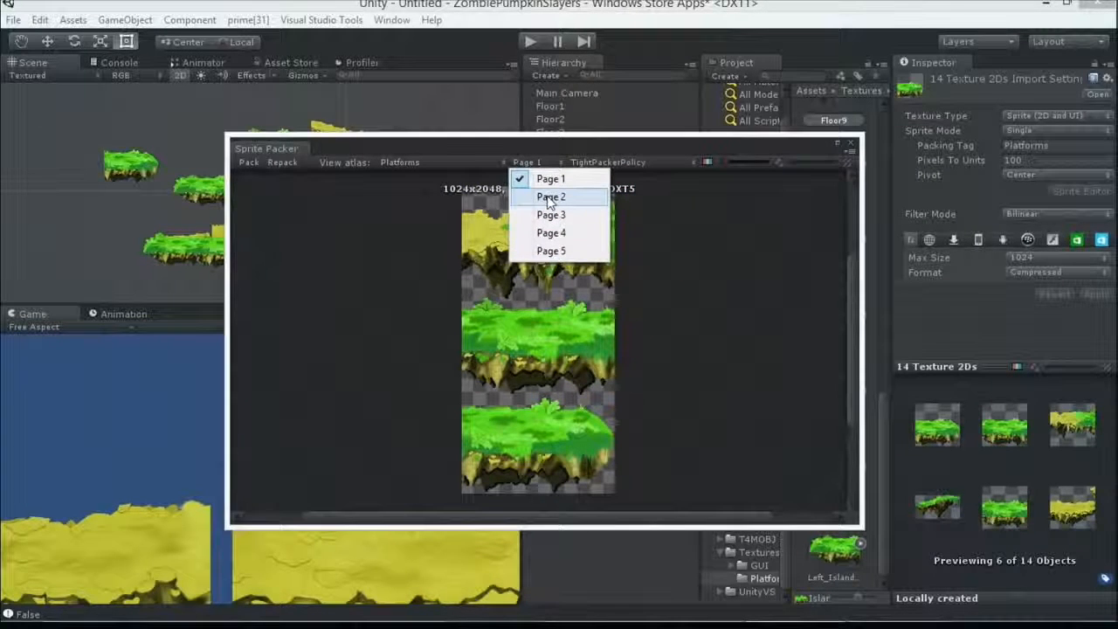
left_click(551, 215)
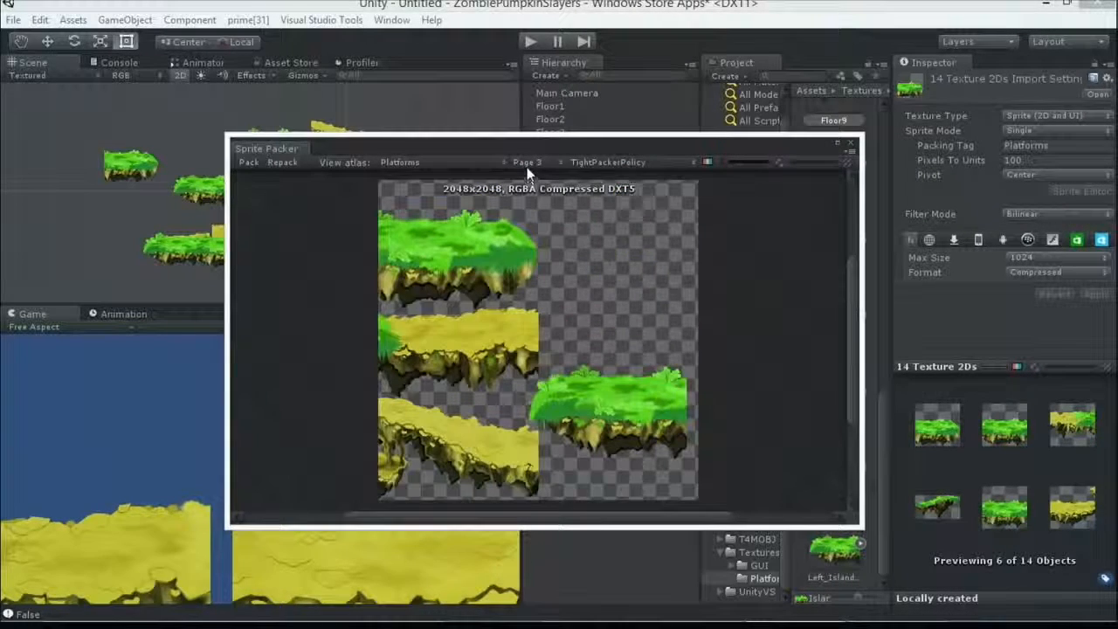
left_click(527, 161)
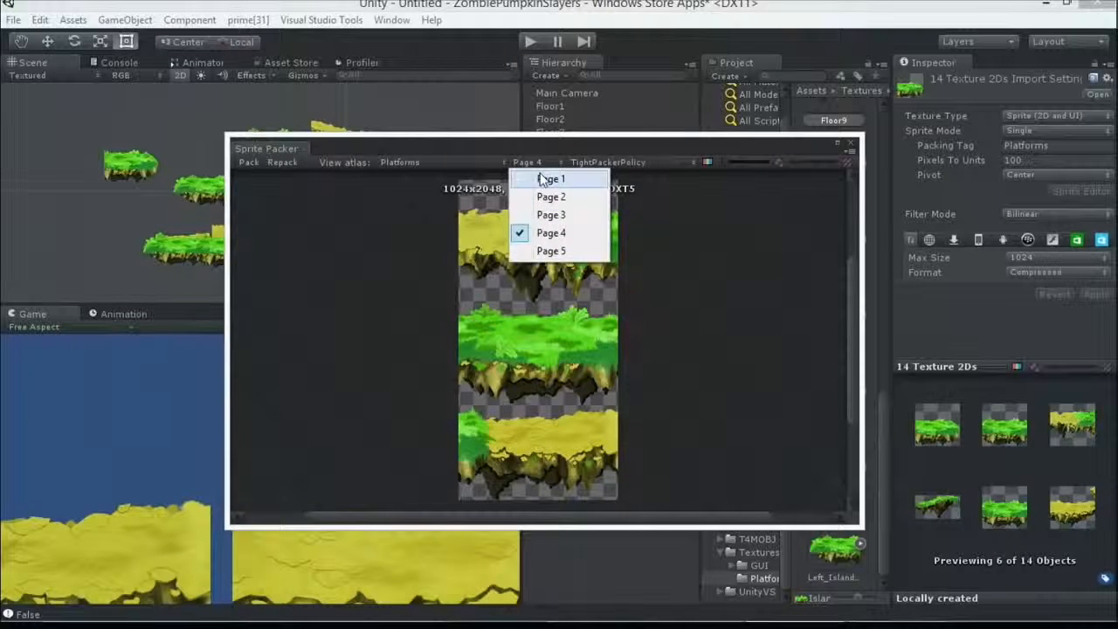
left_click(551, 178)
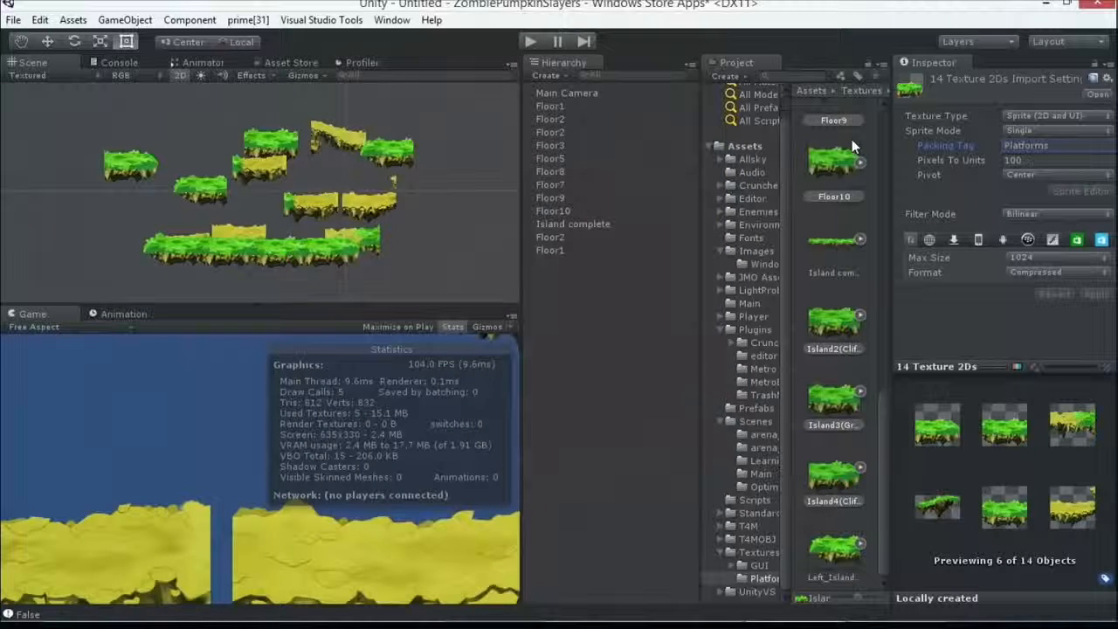
Step: Select all scene objects to check Stats draw calls, then load the arena_ToBake scene
left_click(306, 187)
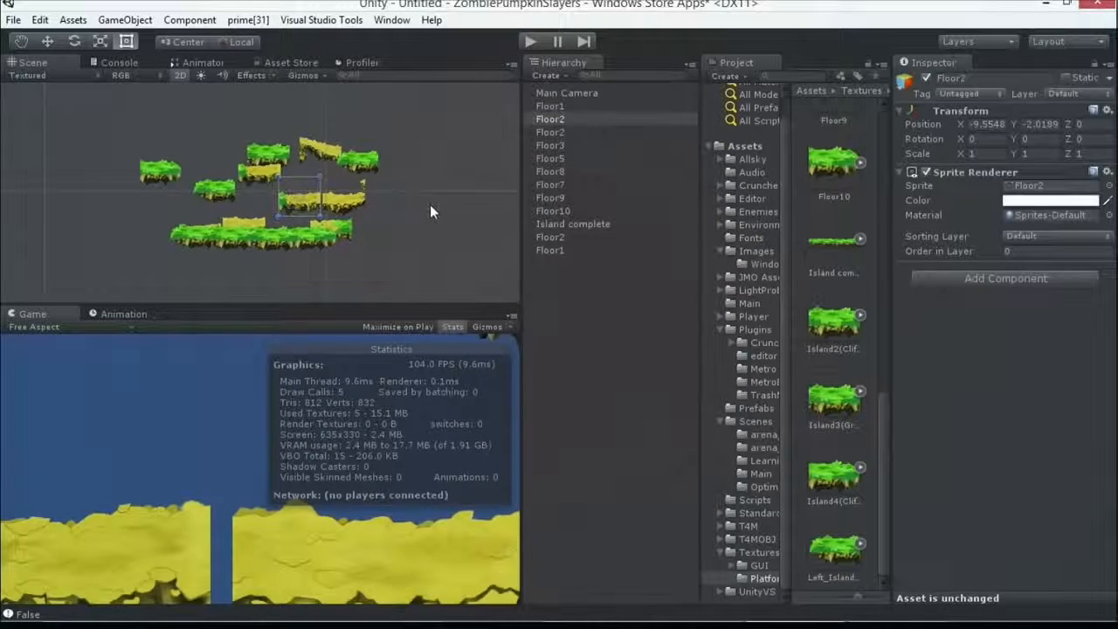
left_click(529, 41)
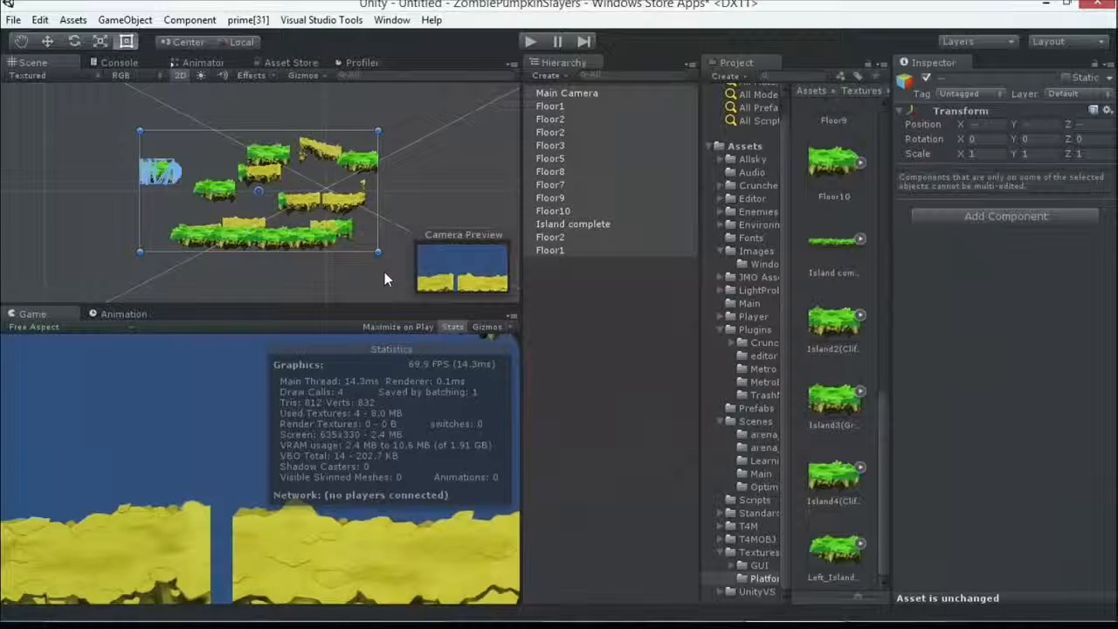
left_click(392, 19)
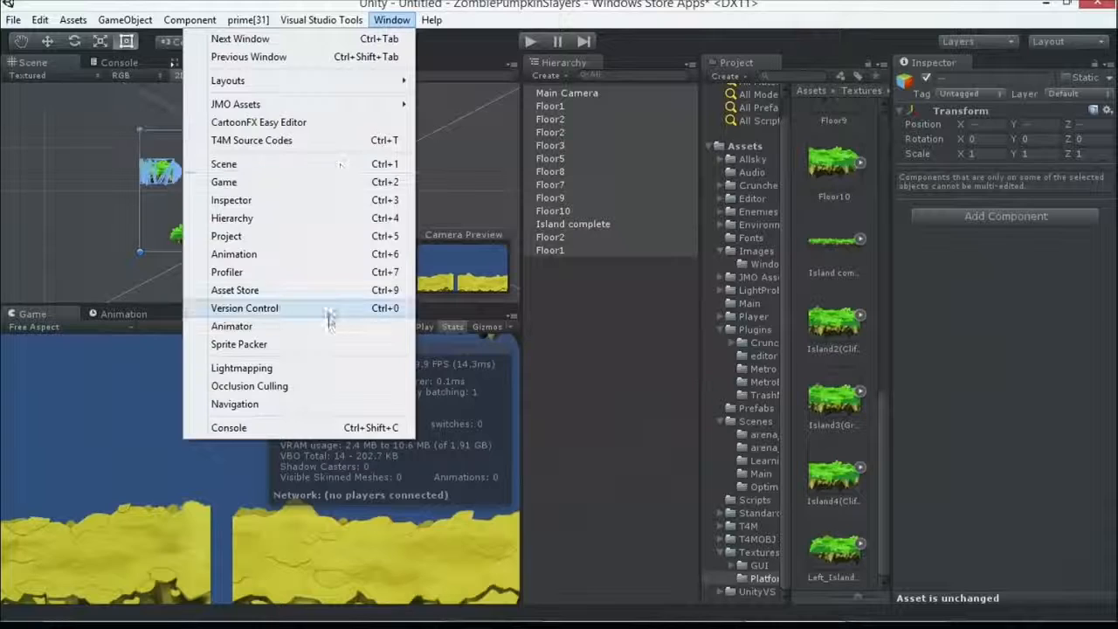
mouse_move(232, 326)
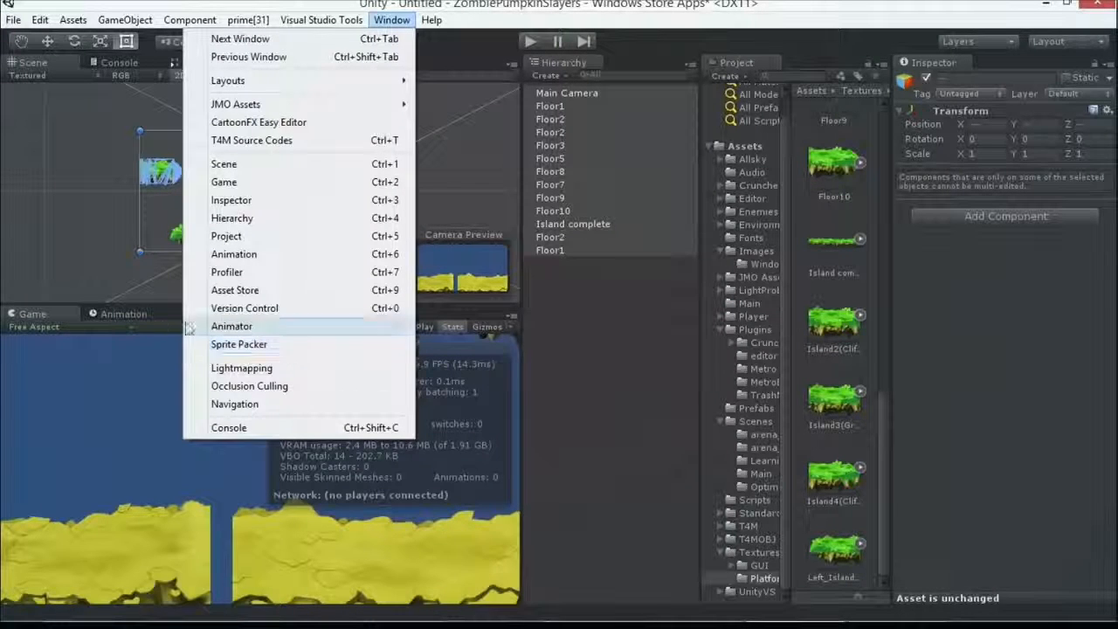
mouse_move(293, 354)
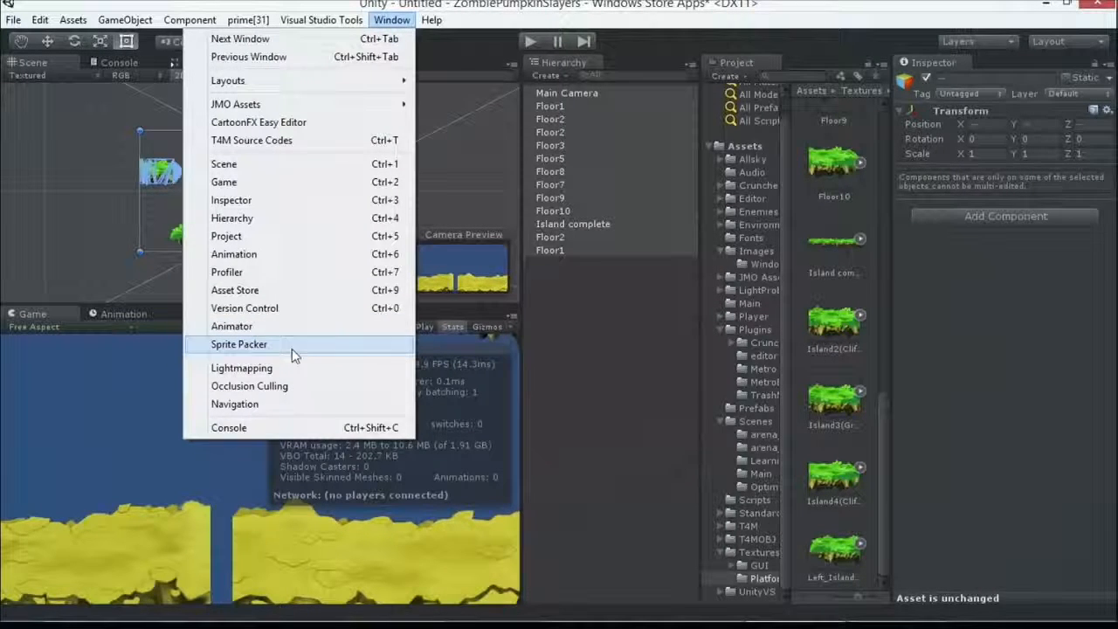
mouse_move(305, 352)
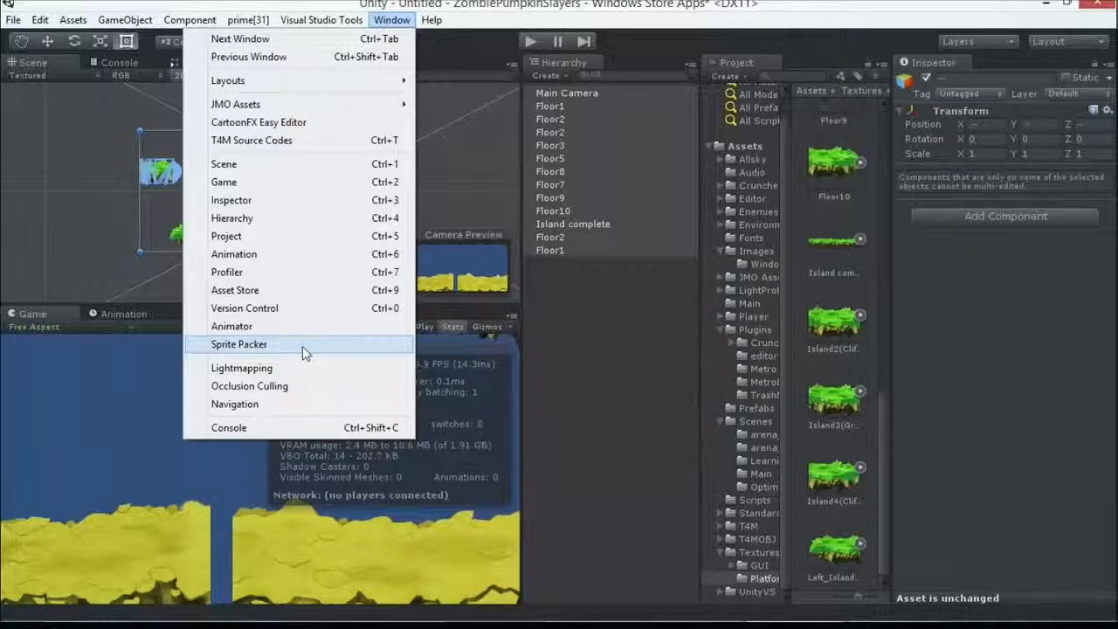
mouse_move(219, 354)
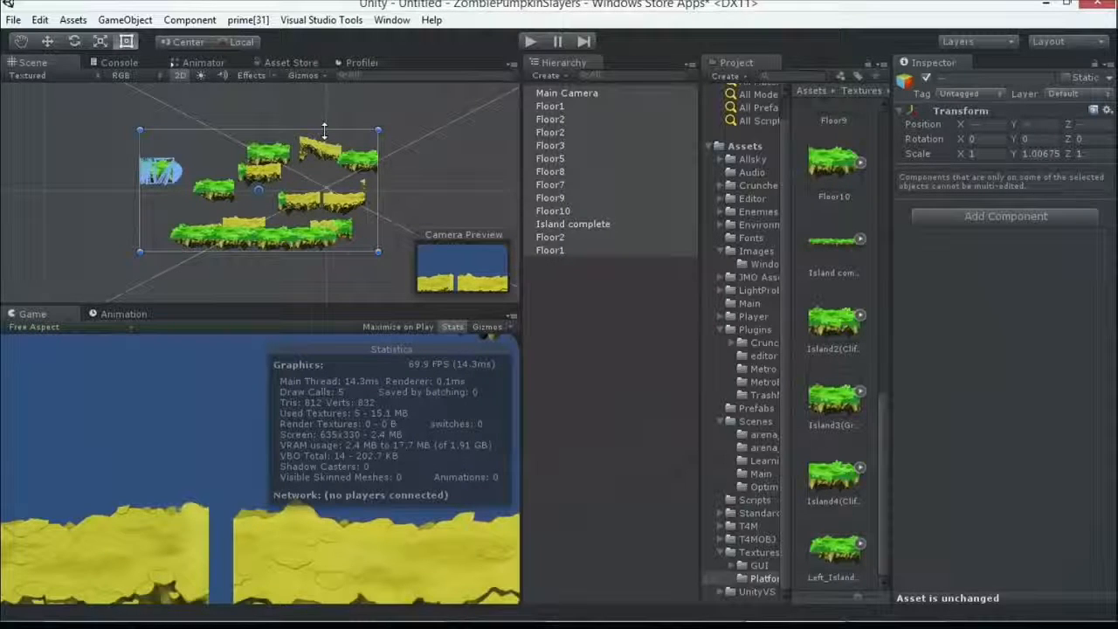
left_click(39, 34)
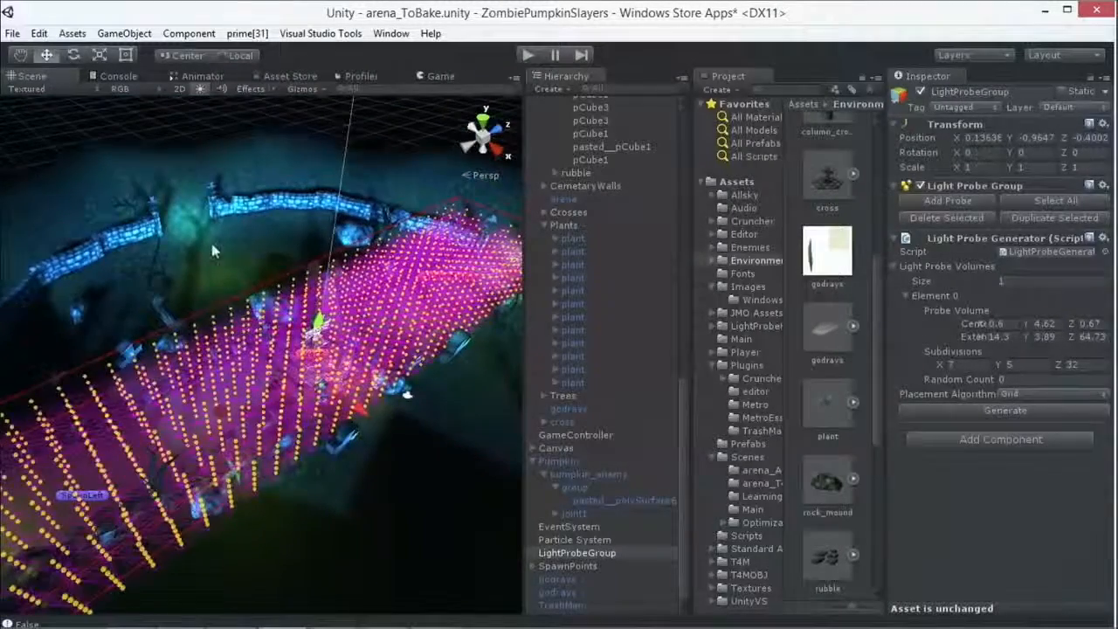
Step: Review Render Settings, then inspect polySurface7's Mesh Renderer and its godrays material
left_click(38, 33)
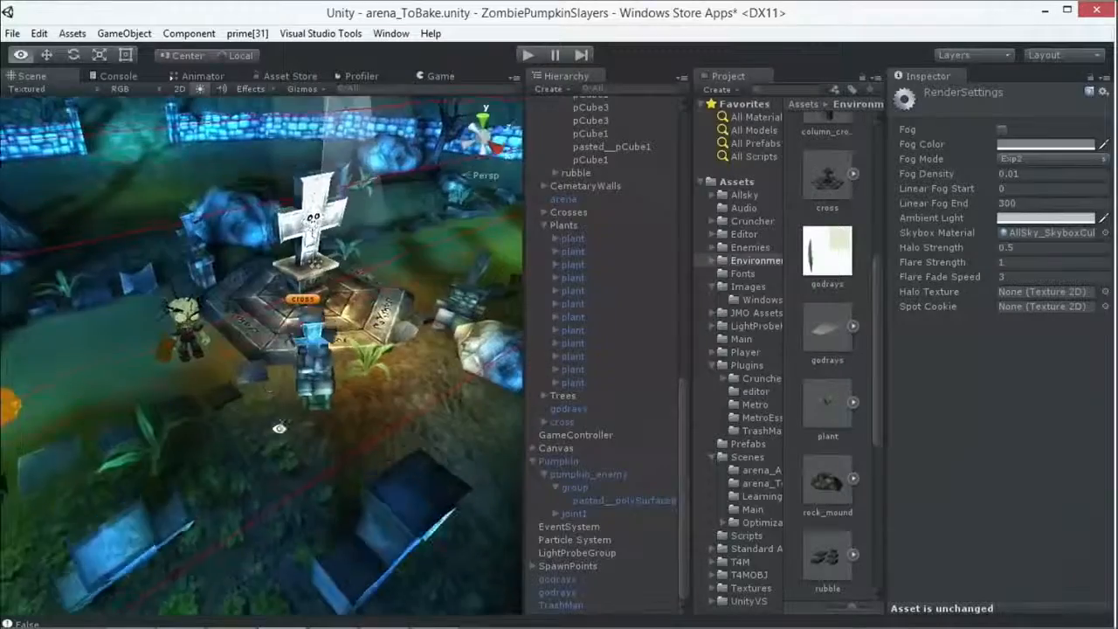
left_click(572, 381)
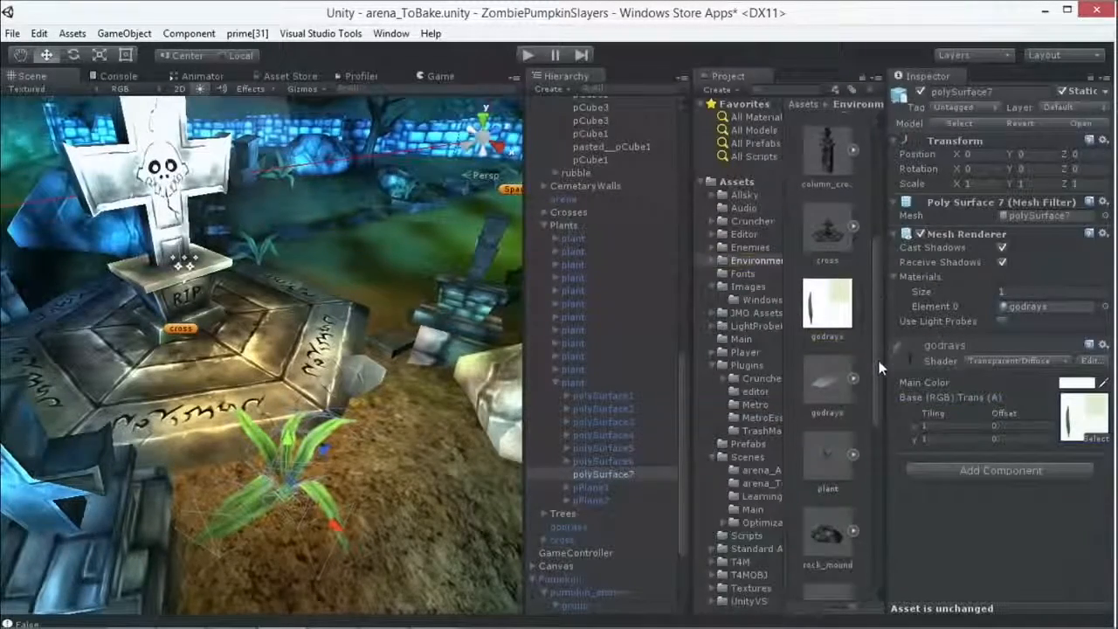
Step: View the godrays texture, a single leaf on a transparent sheet, in Windows Photo Viewer
left_click(826, 301)
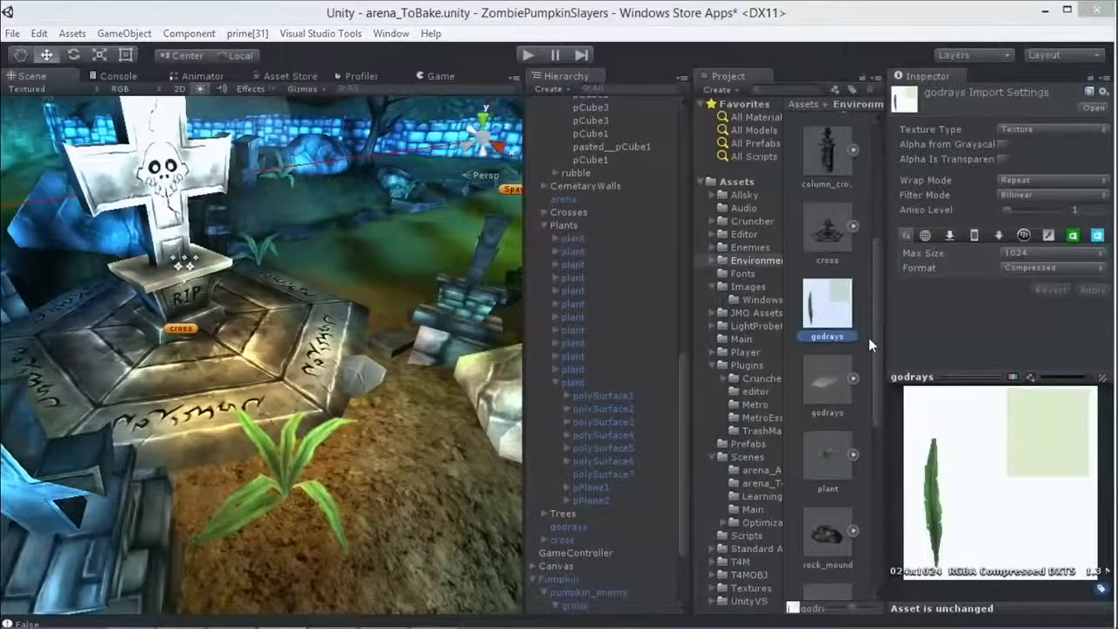
double_click(827, 302)
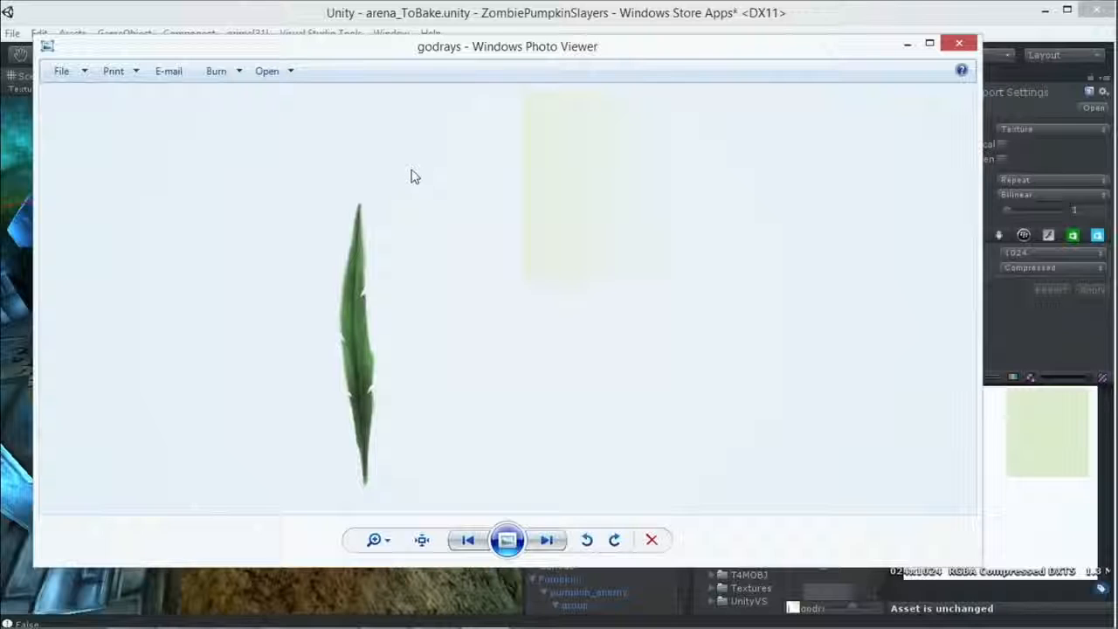
mouse_move(362, 242)
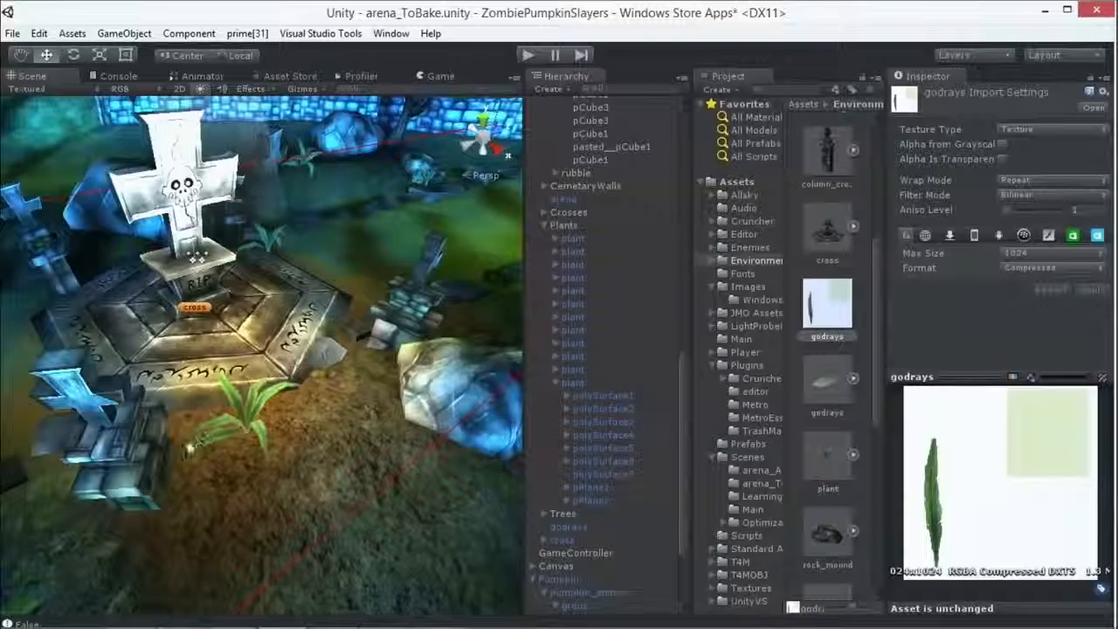
Step: Orbit the Scene view toward the tombstone to inspect its material and rubble2b texture
left_click_drag(262, 262, 389, 310)
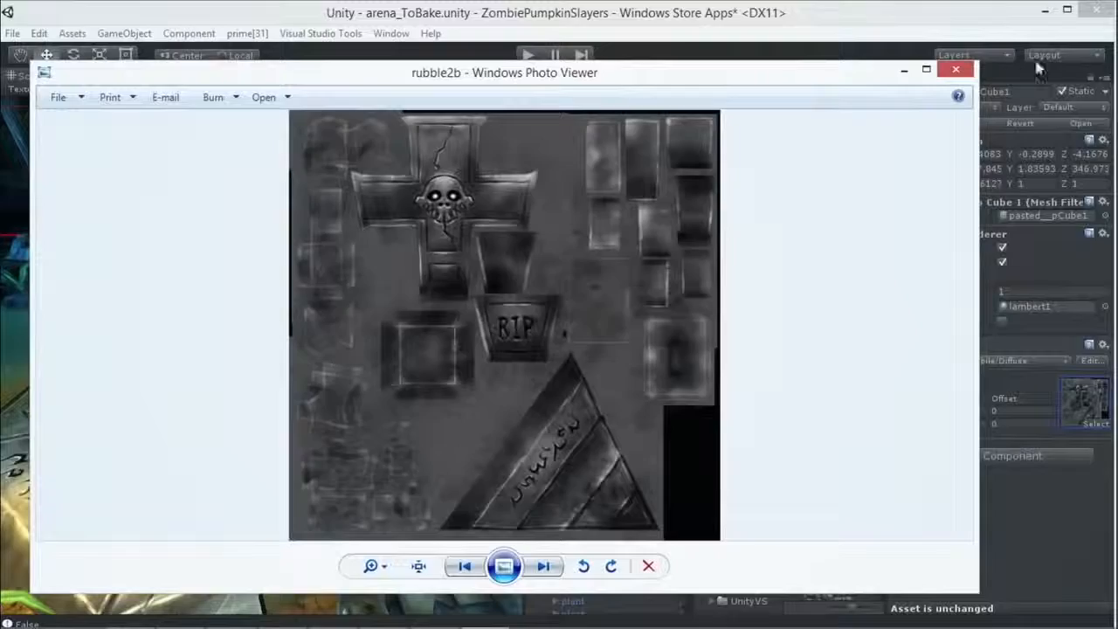
Step: View the tree texture atlas with its bark strip and cracked stone piece
left_click(956, 69)
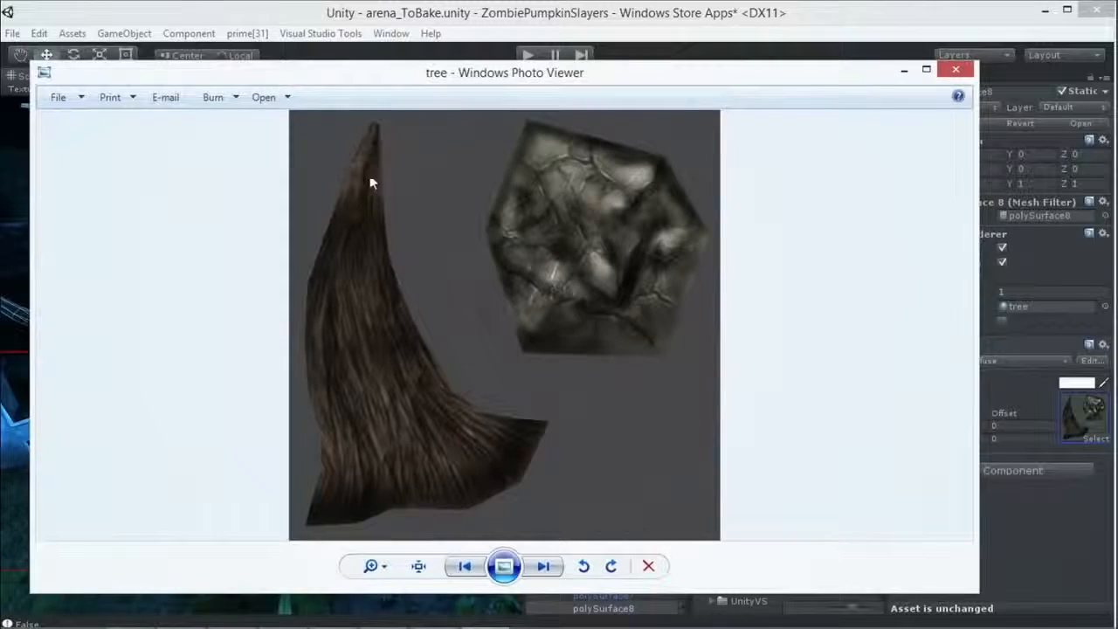
Step: Move the tree image window aside and close it to return to the arena scene
left_click_drag(505, 73, 598, 83)
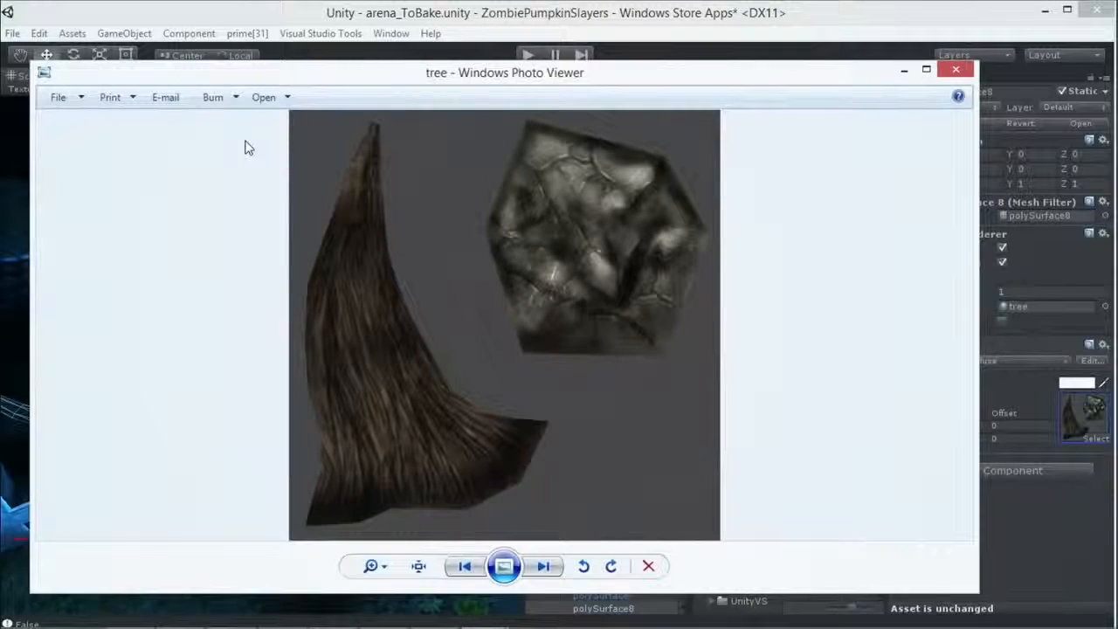
mouse_move(413, 225)
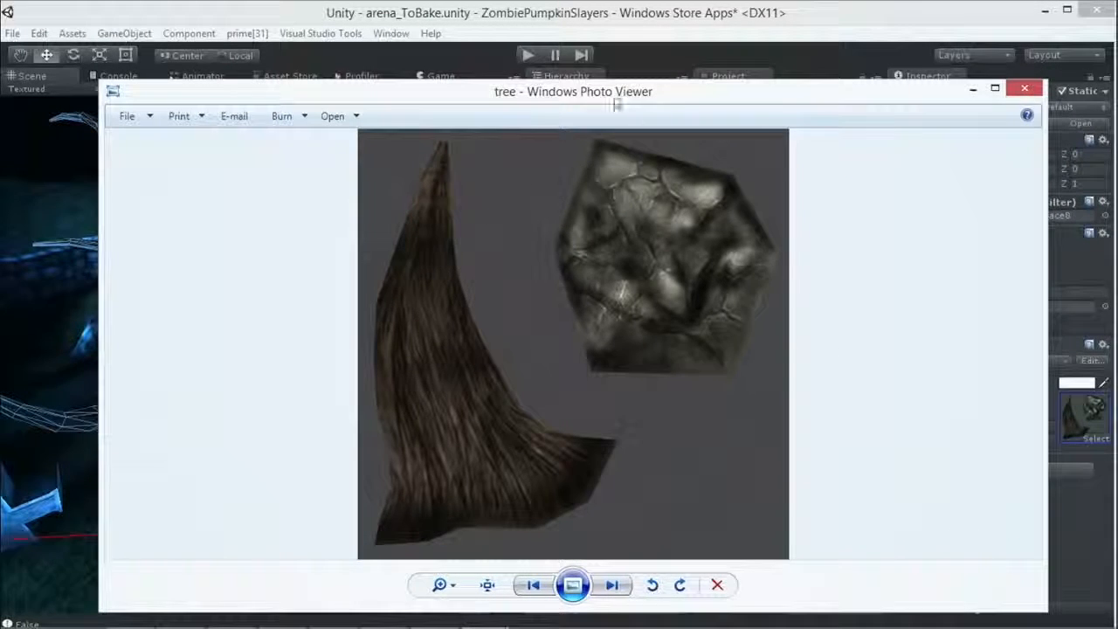
left_click_drag(573, 91, 253, 118)
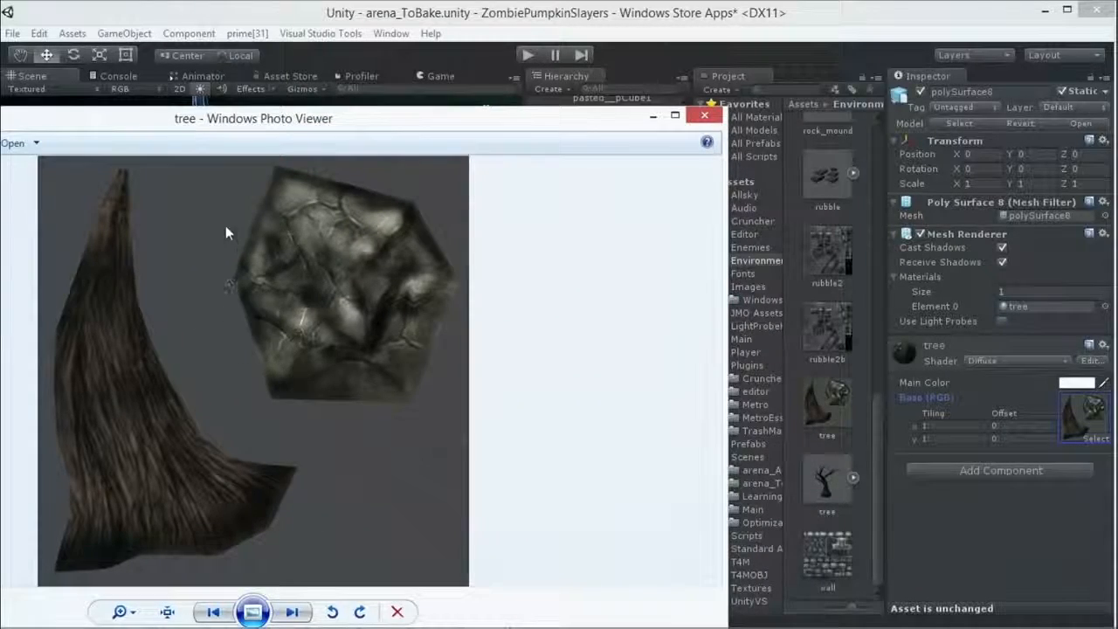
left_click(704, 114)
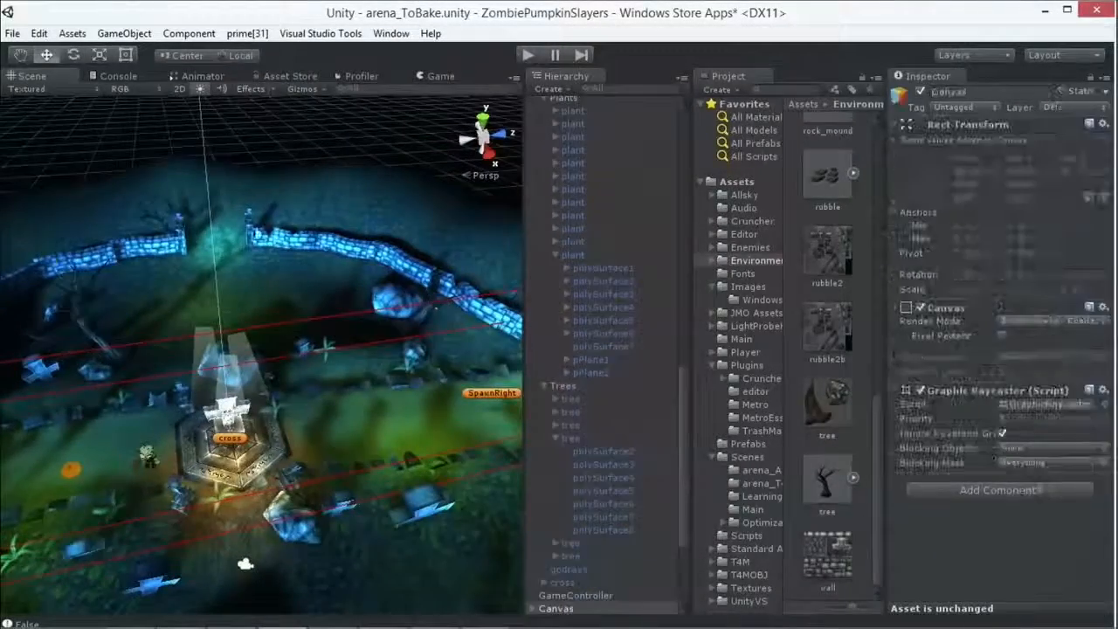
Step: Select a glowing cemetery wall piece to reach its wall texture
left_click(570, 437)
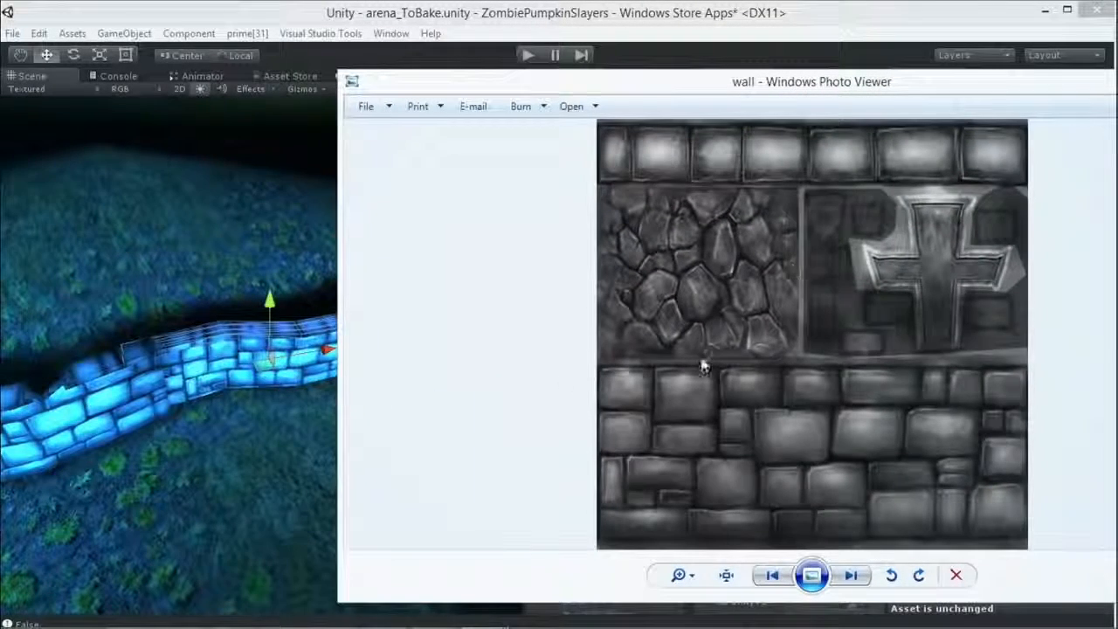
mouse_move(1011, 487)
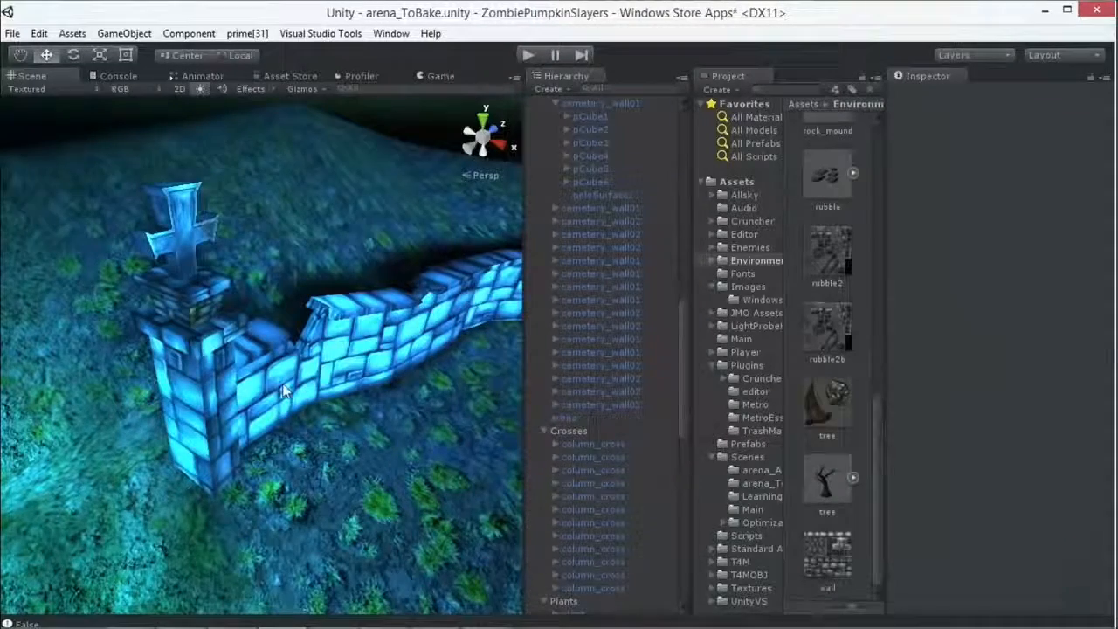
Step: Select the cemetery_wall01 piece to inspect it with its Animator component
left_click(593, 522)
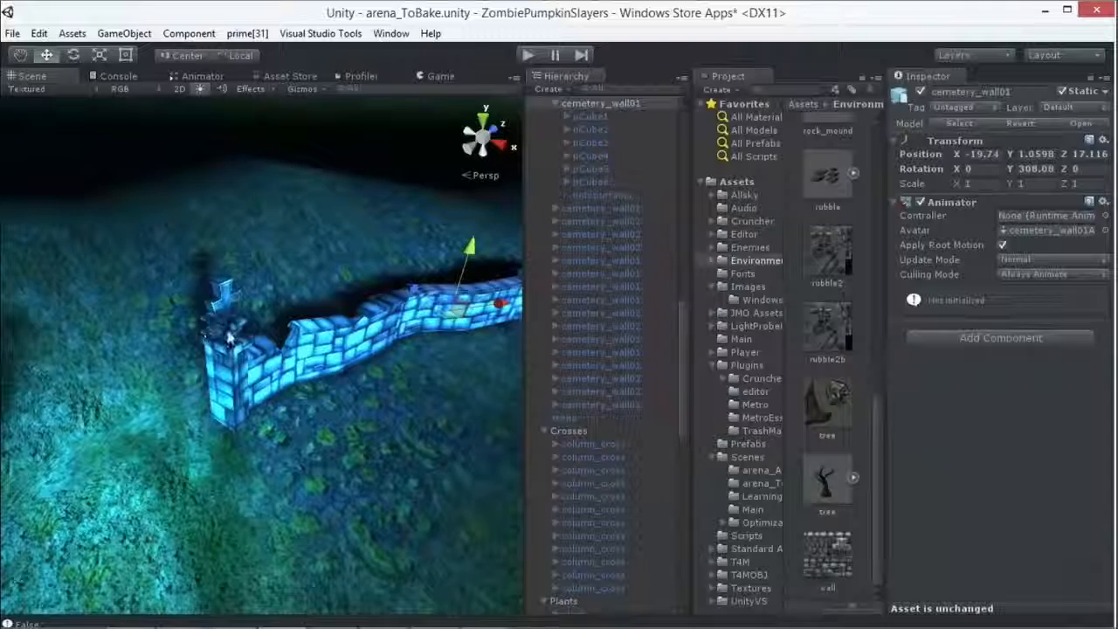
Step: Reopen the stone-and-cross wall texture in Photo Viewer and reposition its window
left_click(594, 521)
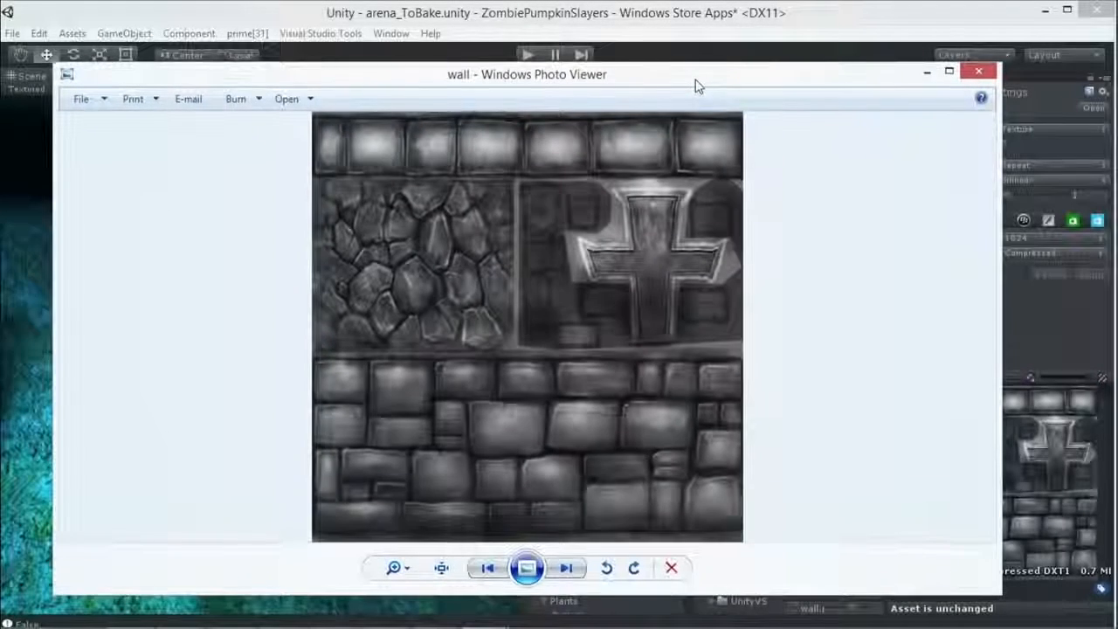
left_click_drag(698, 86, 685, 78)
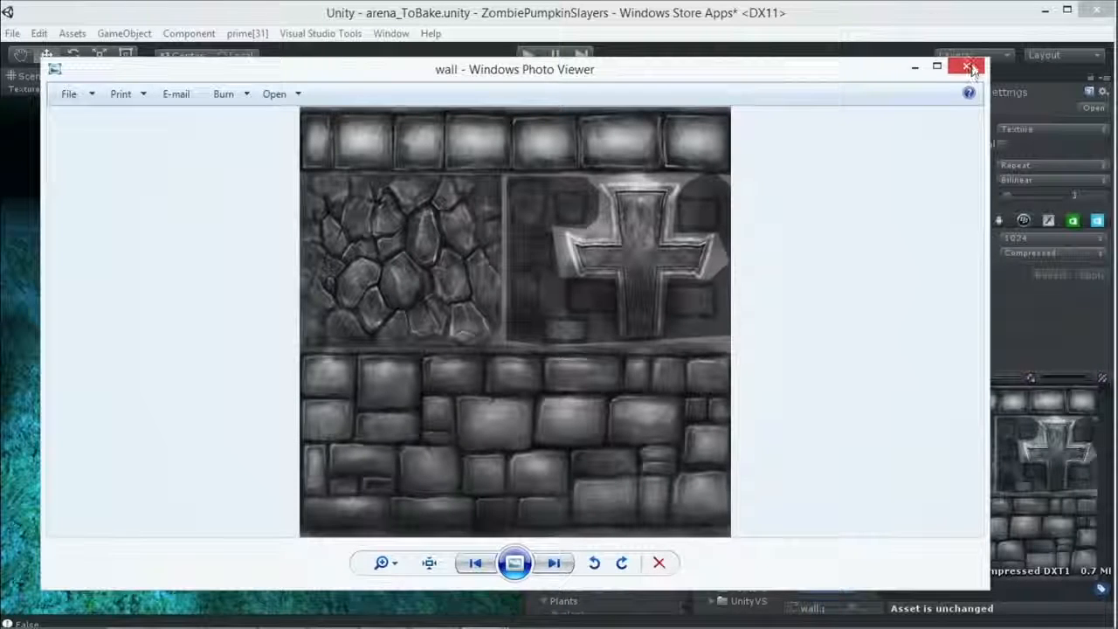
mouse_move(967, 68)
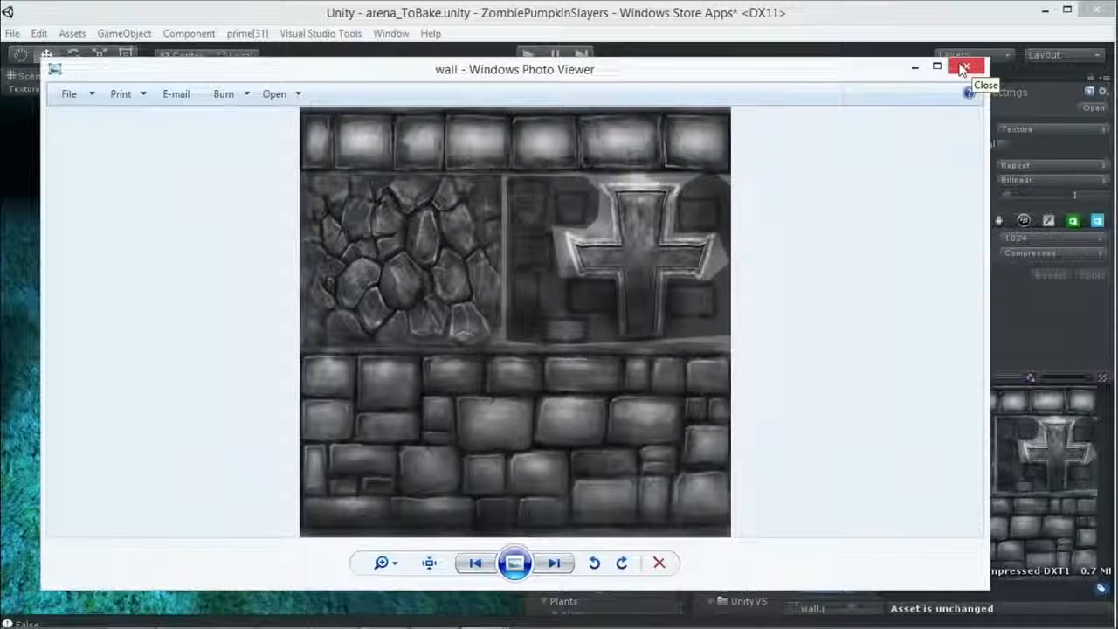
mouse_move(884, 71)
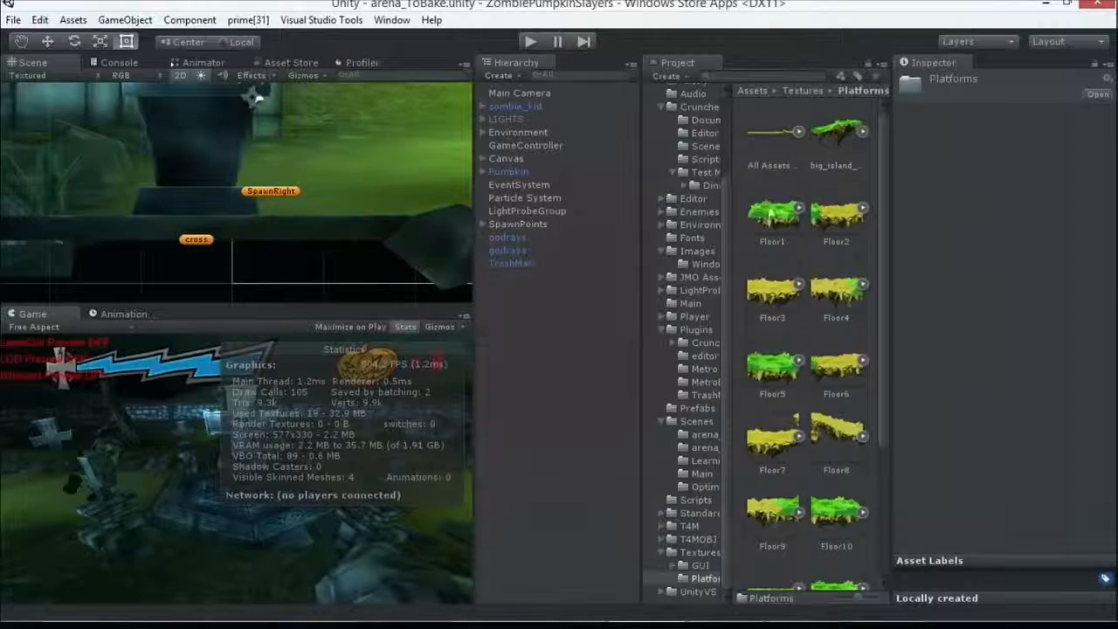
Step: Enable Floor1's Override for WP8 with Max Size 128 and apply the import settings
left_click(772, 214)
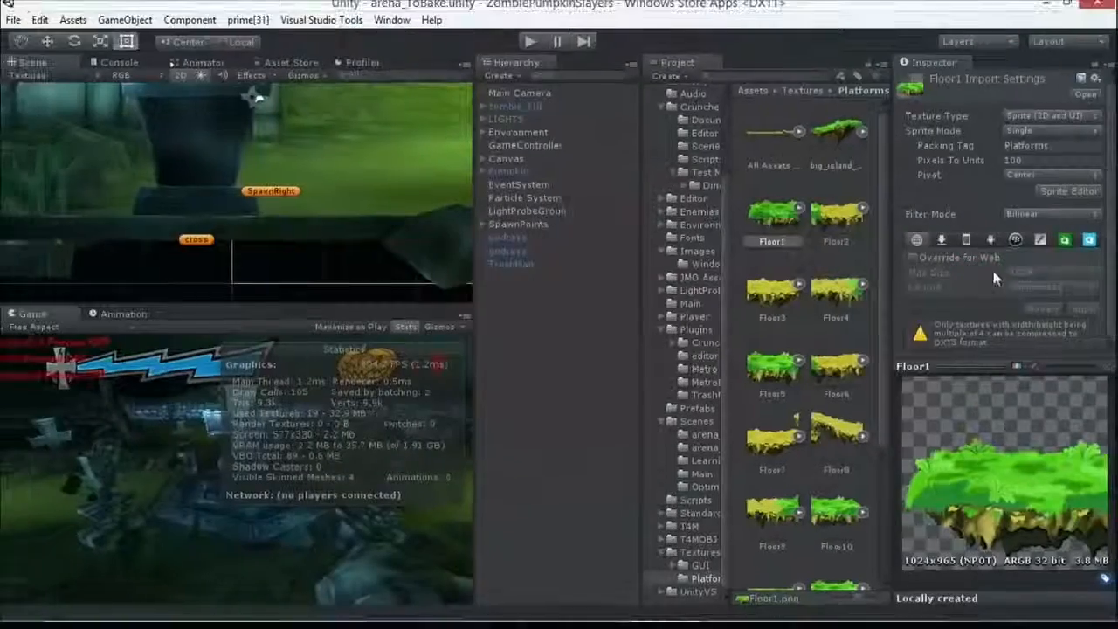
left_click(1088, 239)
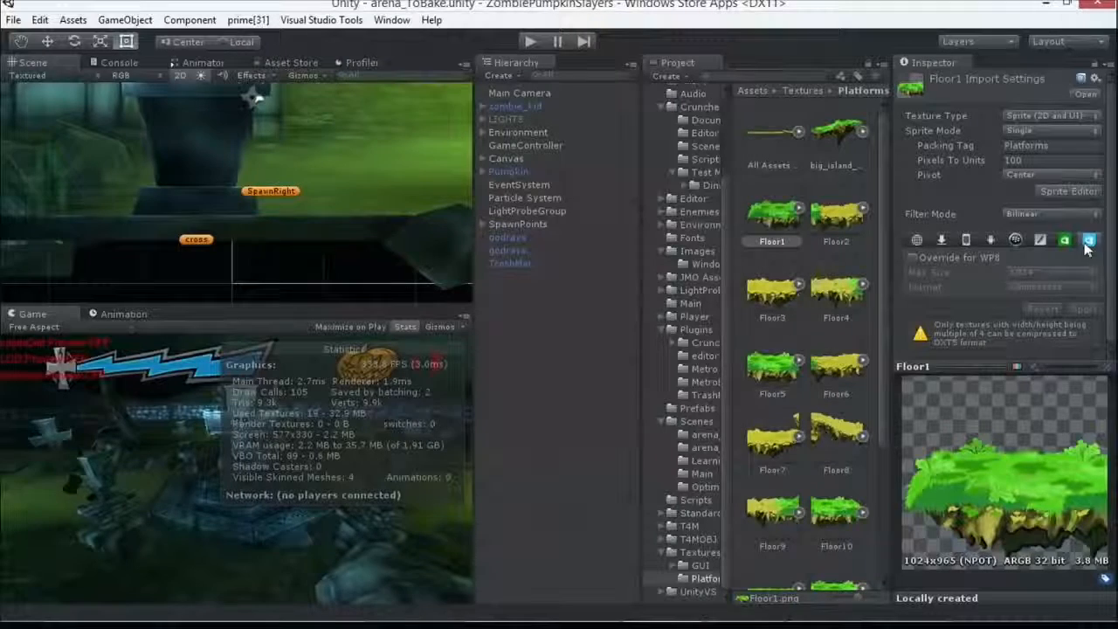
left_click(914, 257)
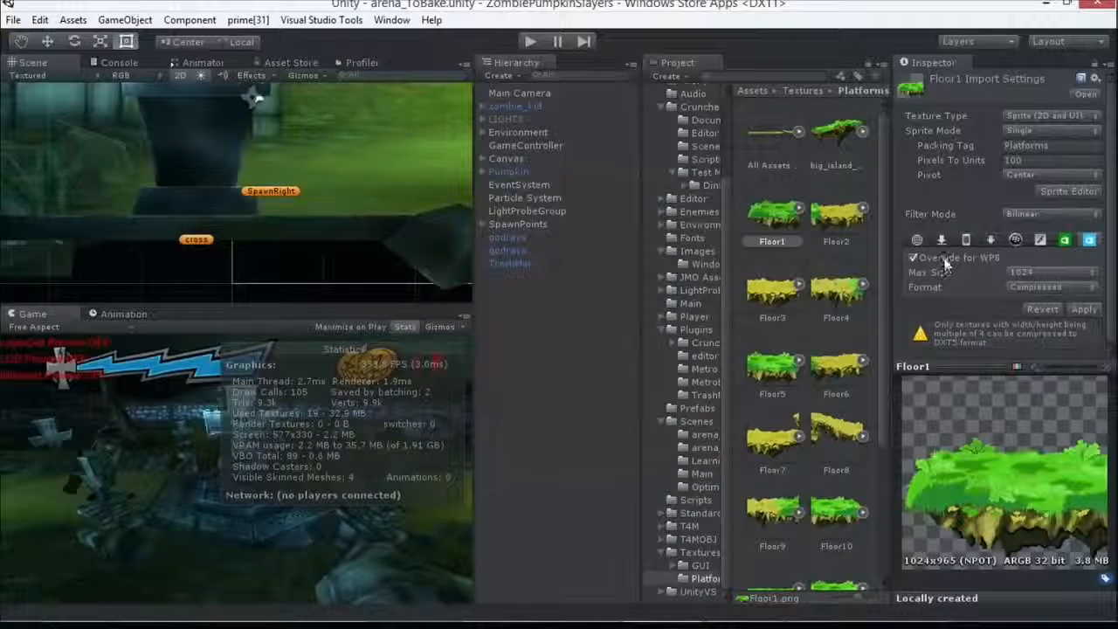
left_click(1048, 271)
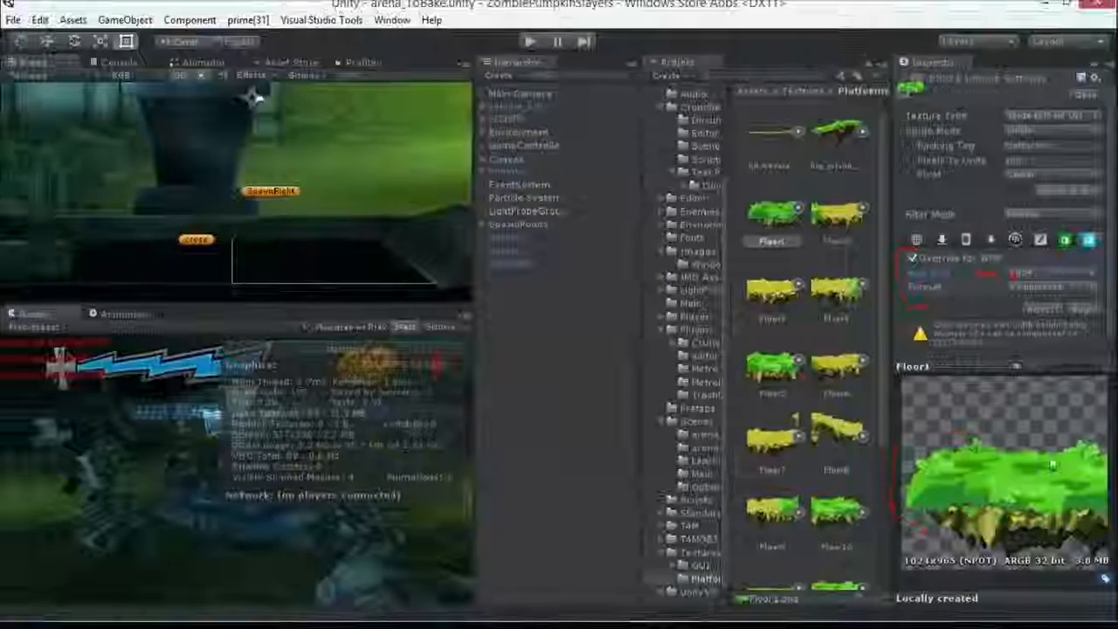
left_click(1051, 271)
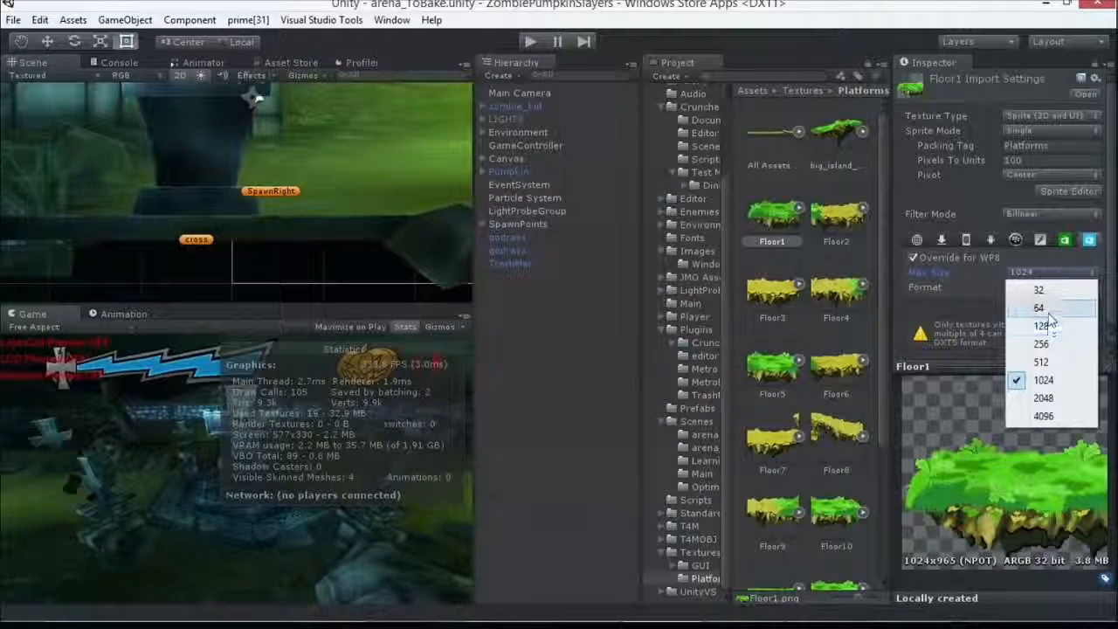
left_click(1040, 326)
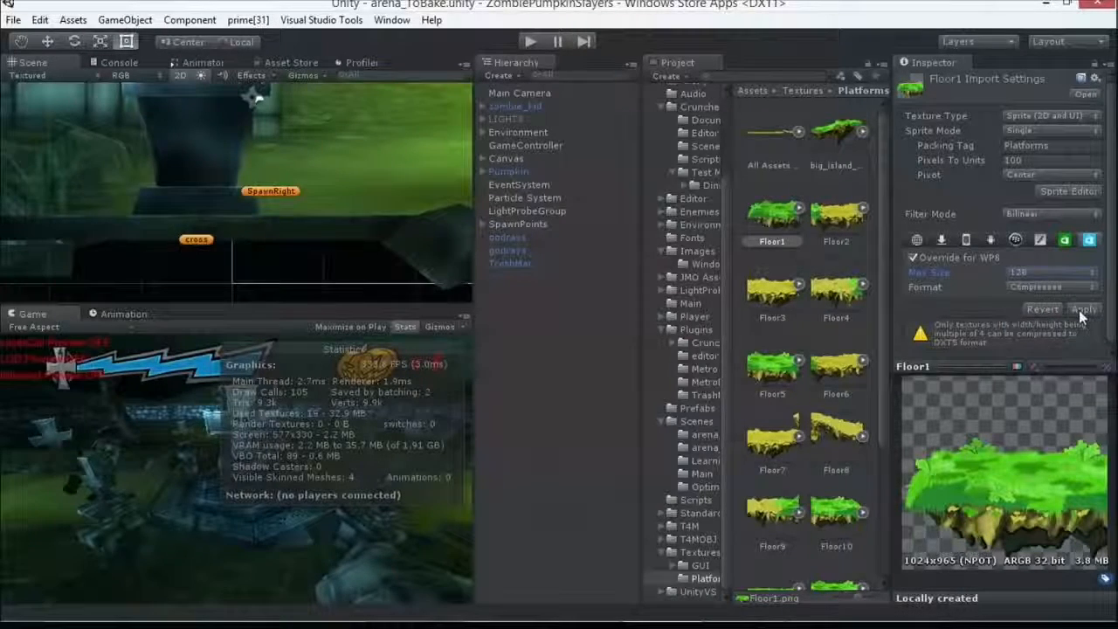
left_click(1083, 309)
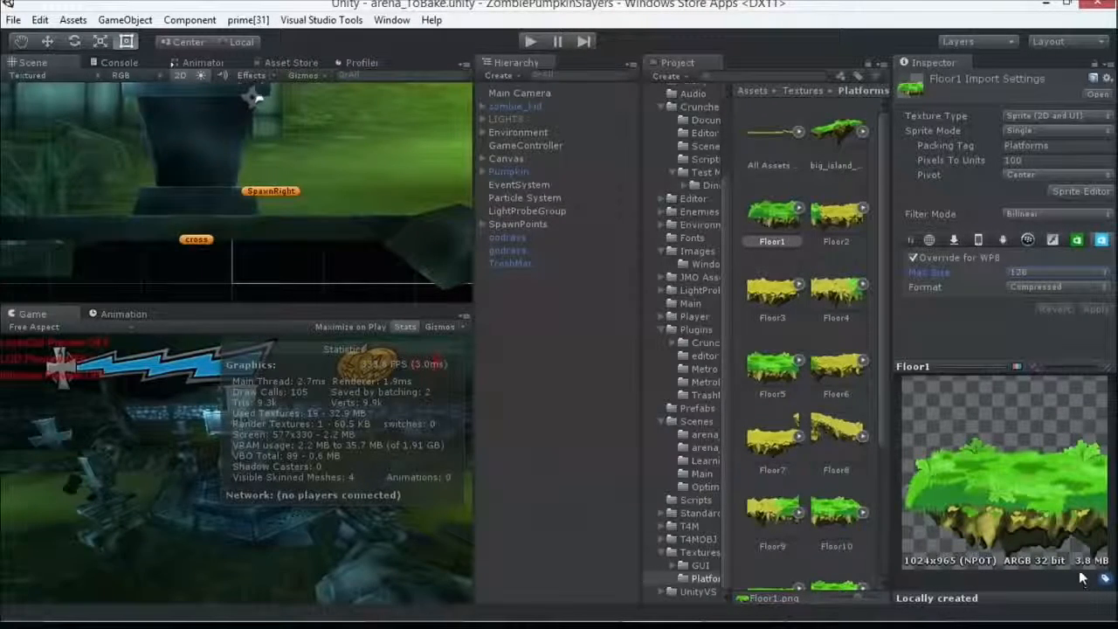